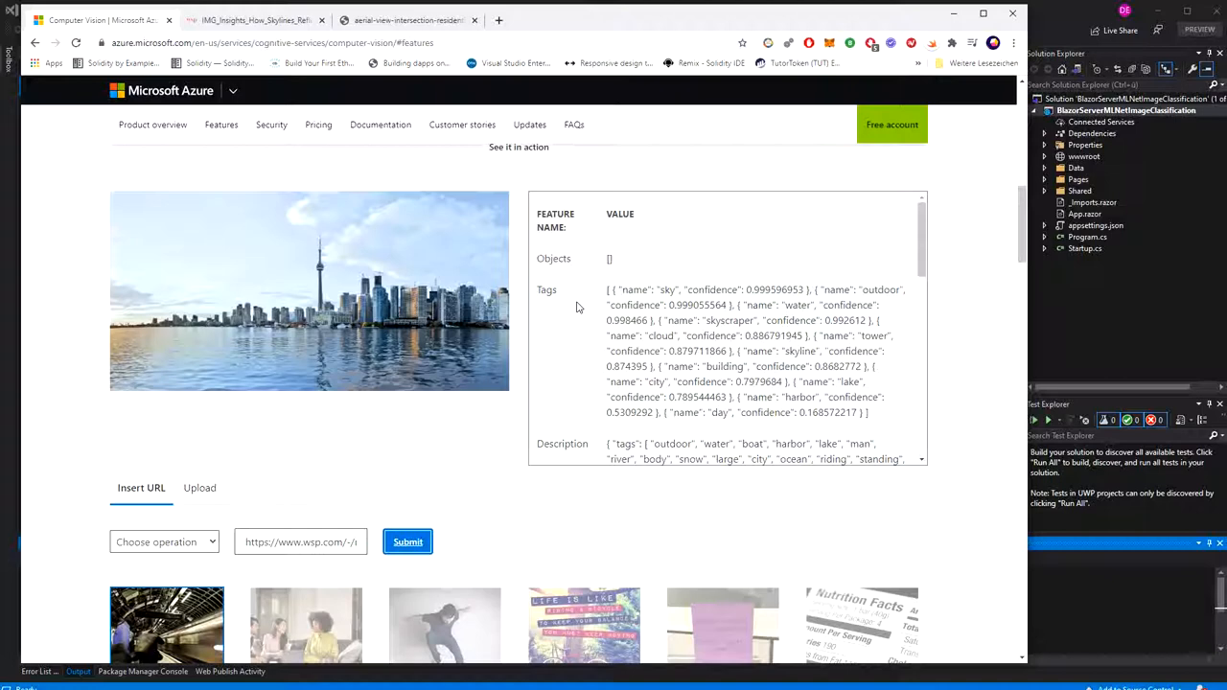
mouse_move(336, 161)
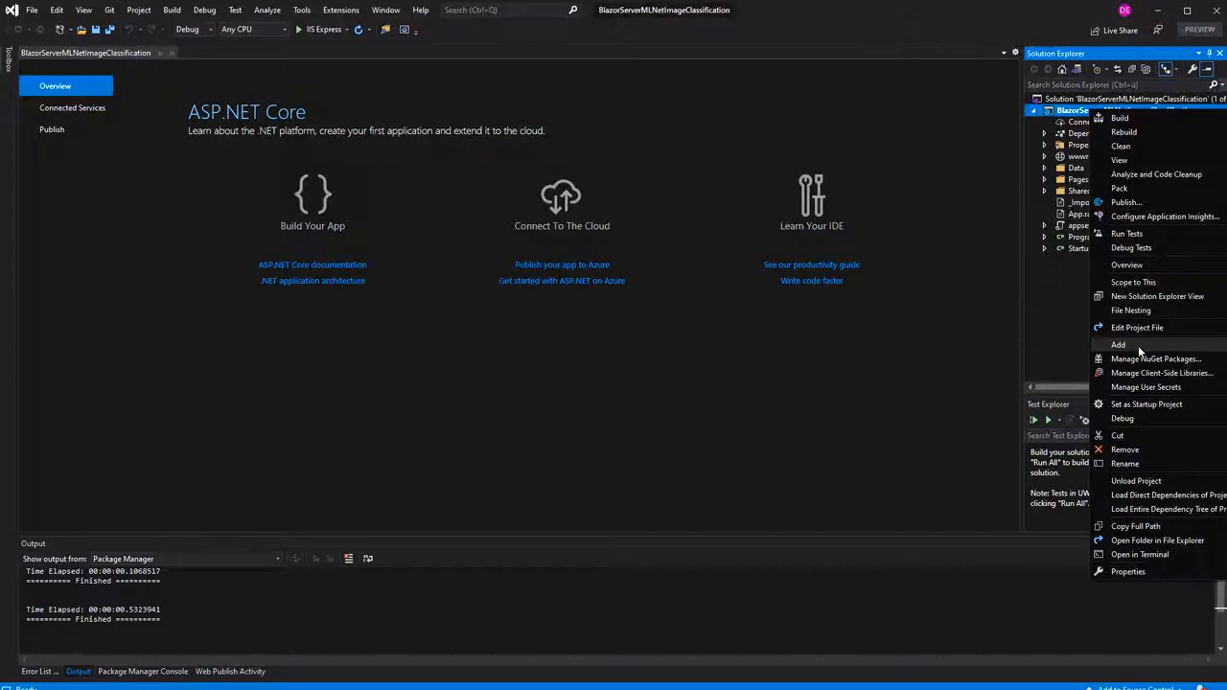
Step: Add an ML.NET image-classification model using the ImagesML.Net folder and preview the Skyline images
click(1118, 345)
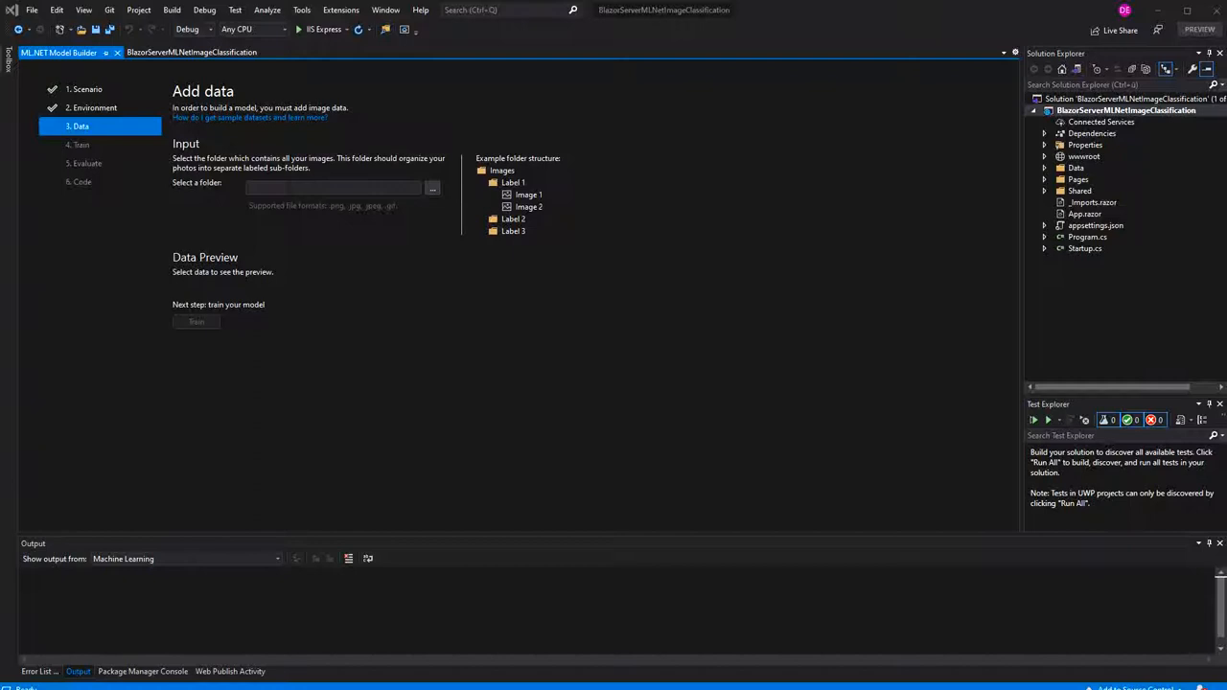
click(434, 188)
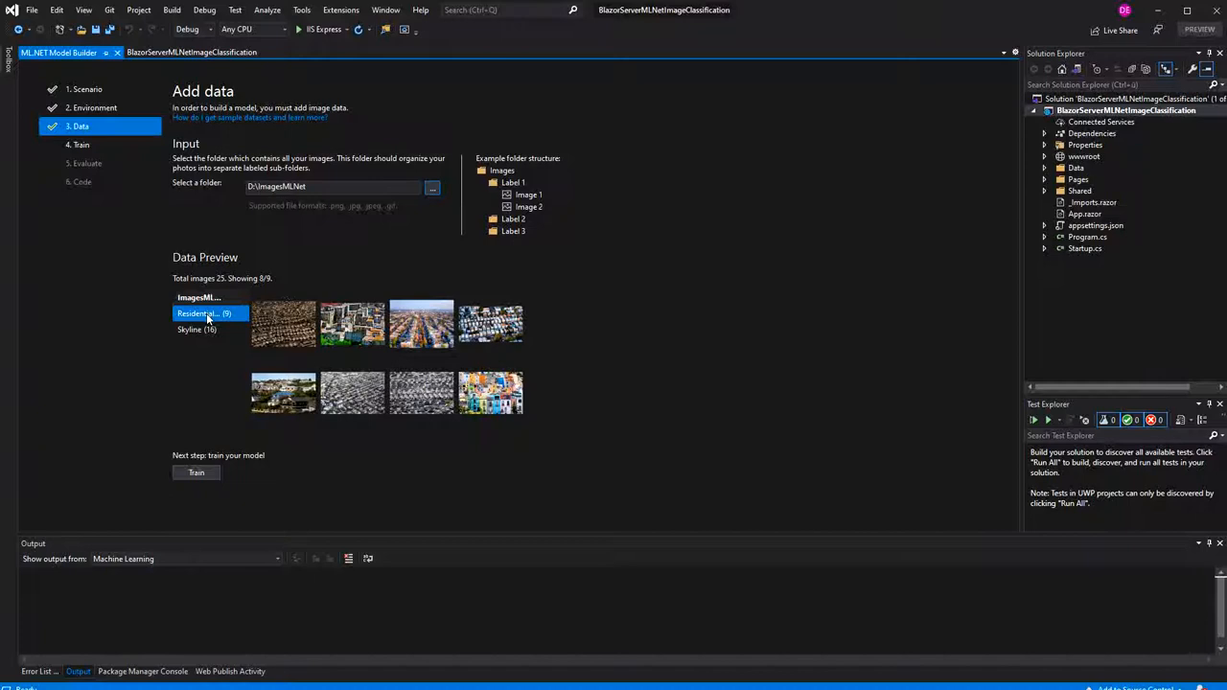
mouse_move(202, 335)
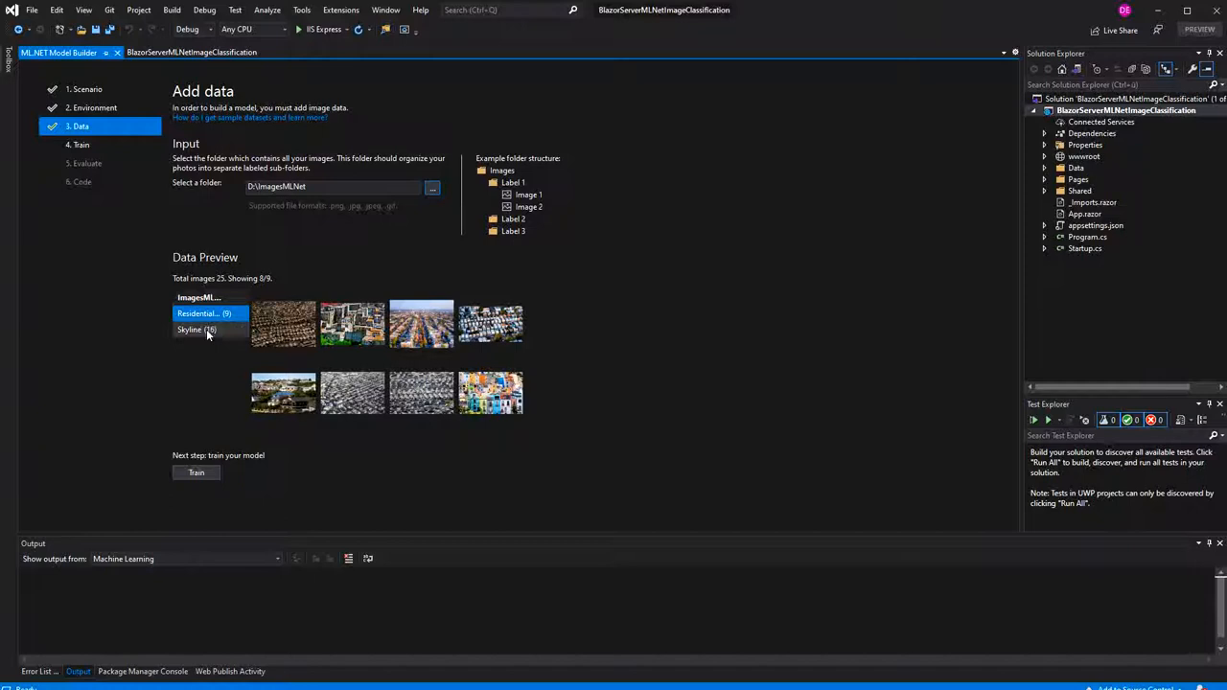
click(196, 472)
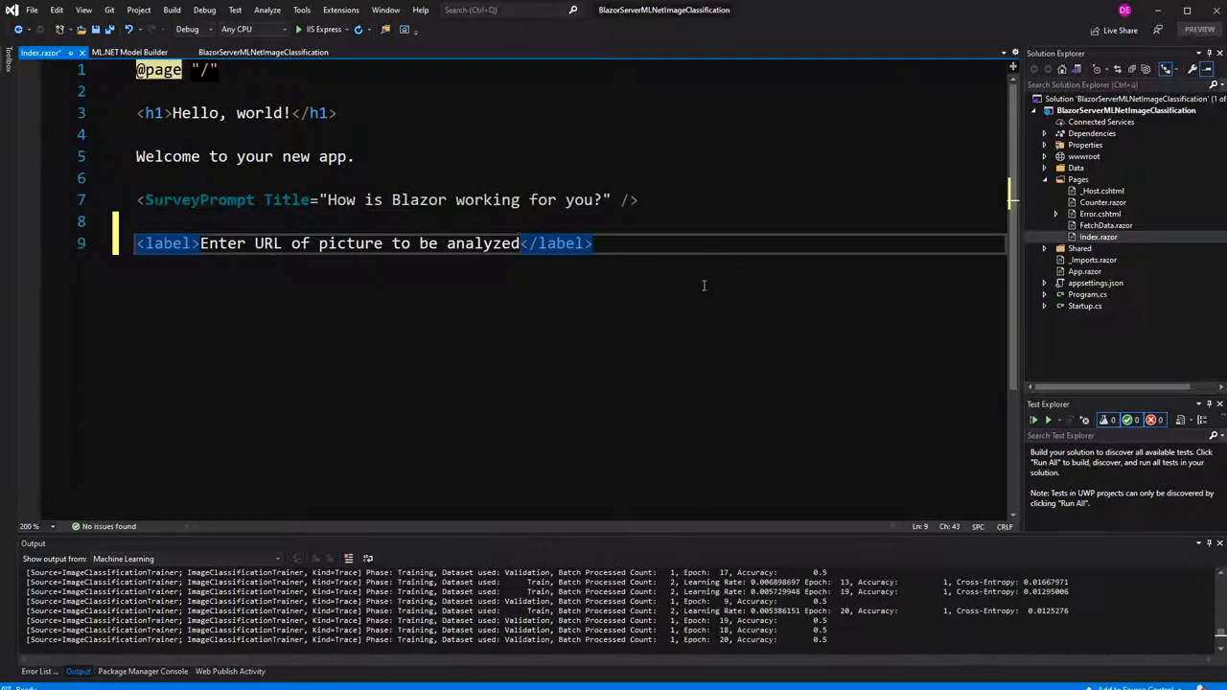
Step: Add a form-control input bound to imageURL with bind event oninput
text(<input co/>)
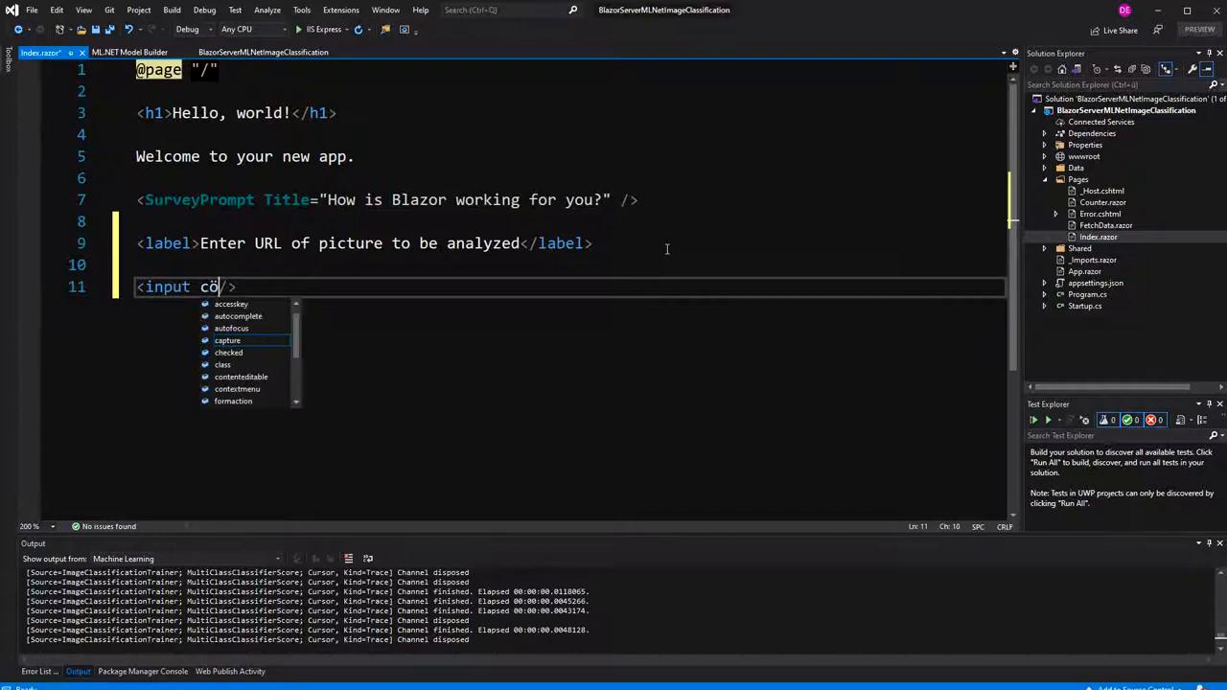
text(class="form form-control col-5" @bind=")
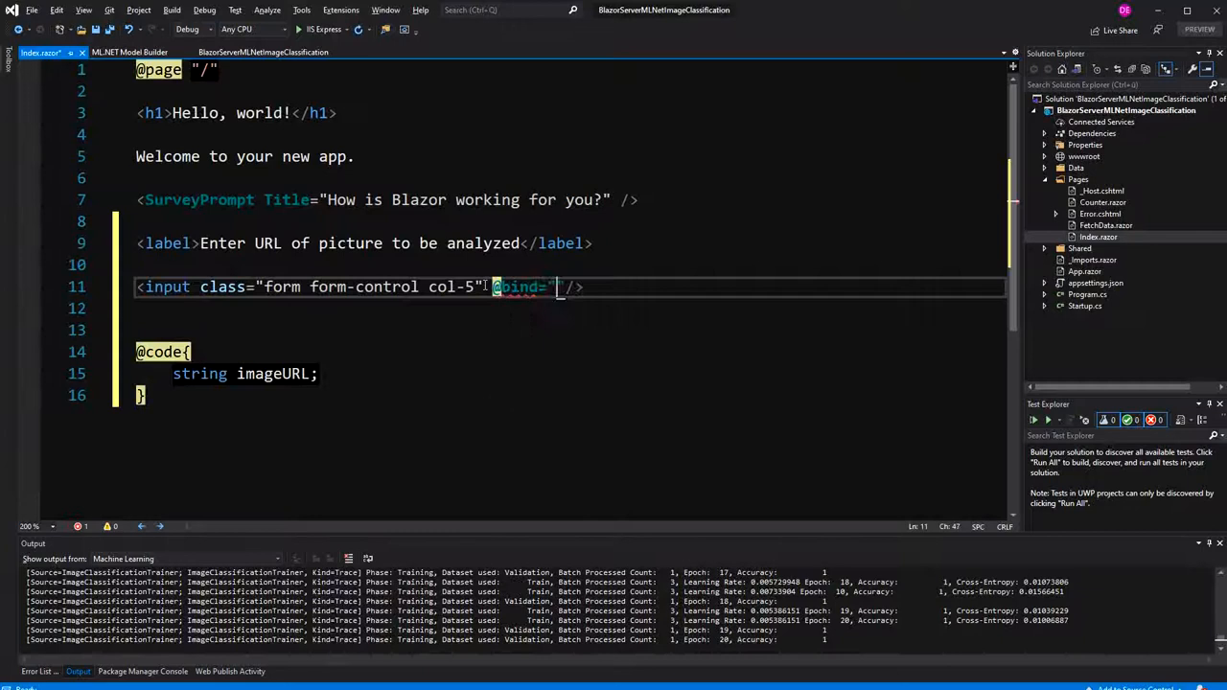
text(imageURL" @bind:event="oninput)
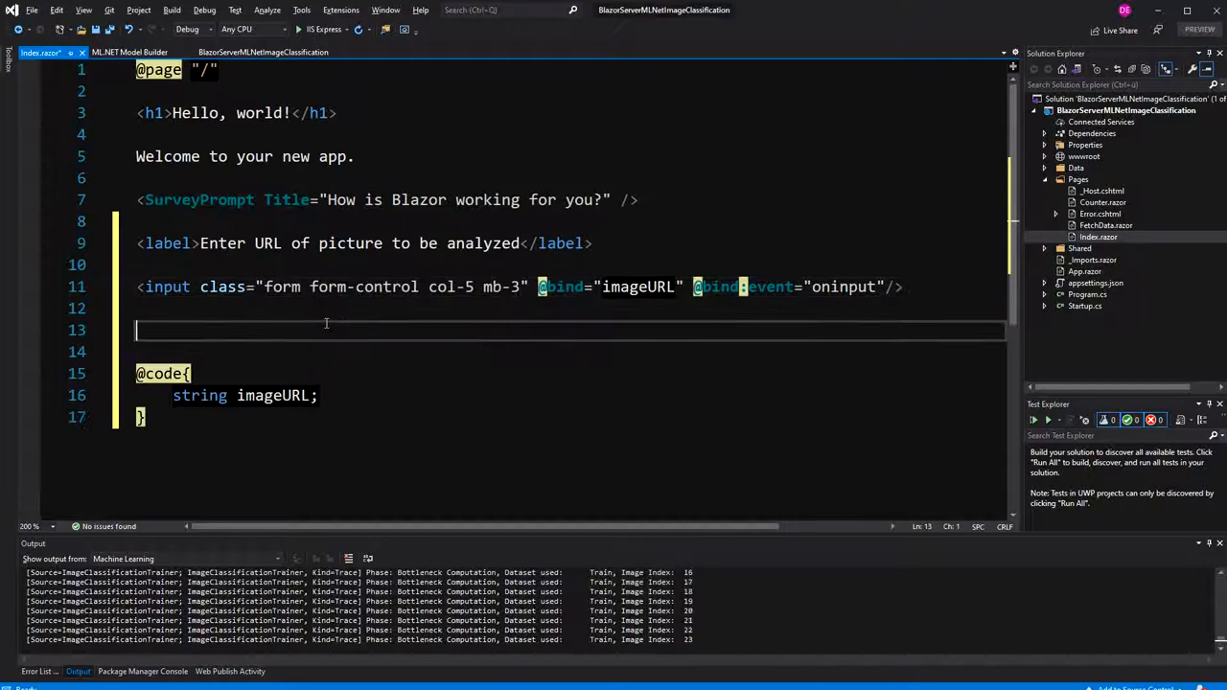
text(<img src=""/>)
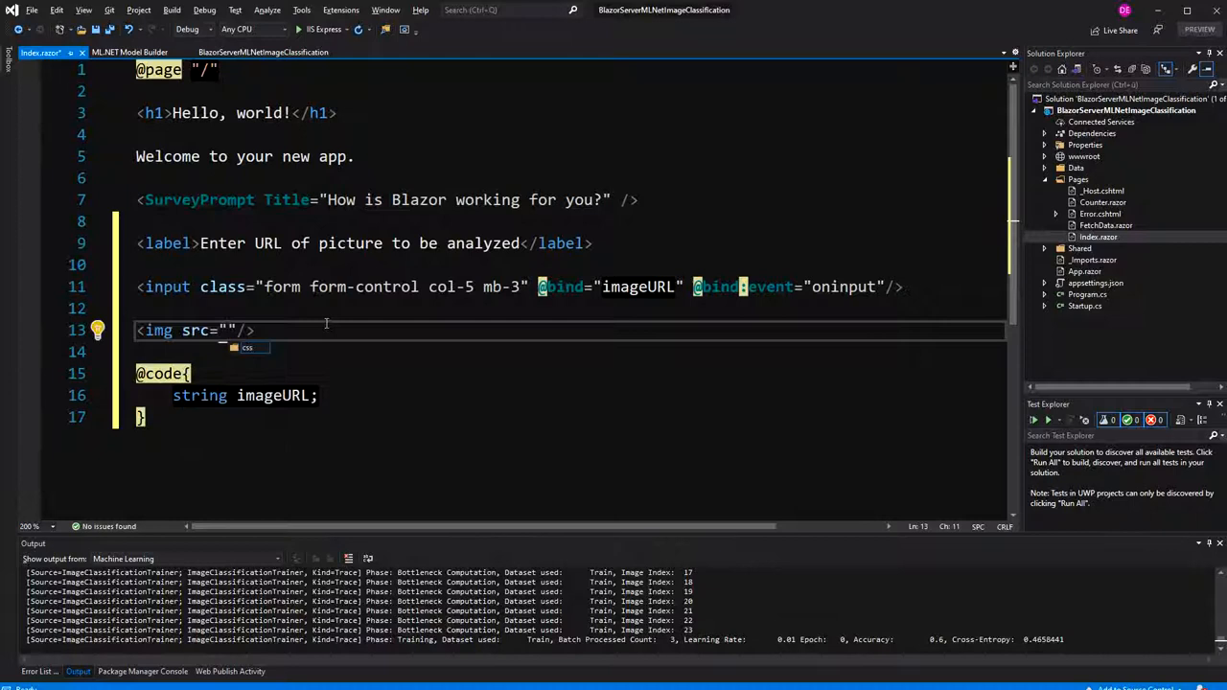
text(@imageURL" style=")
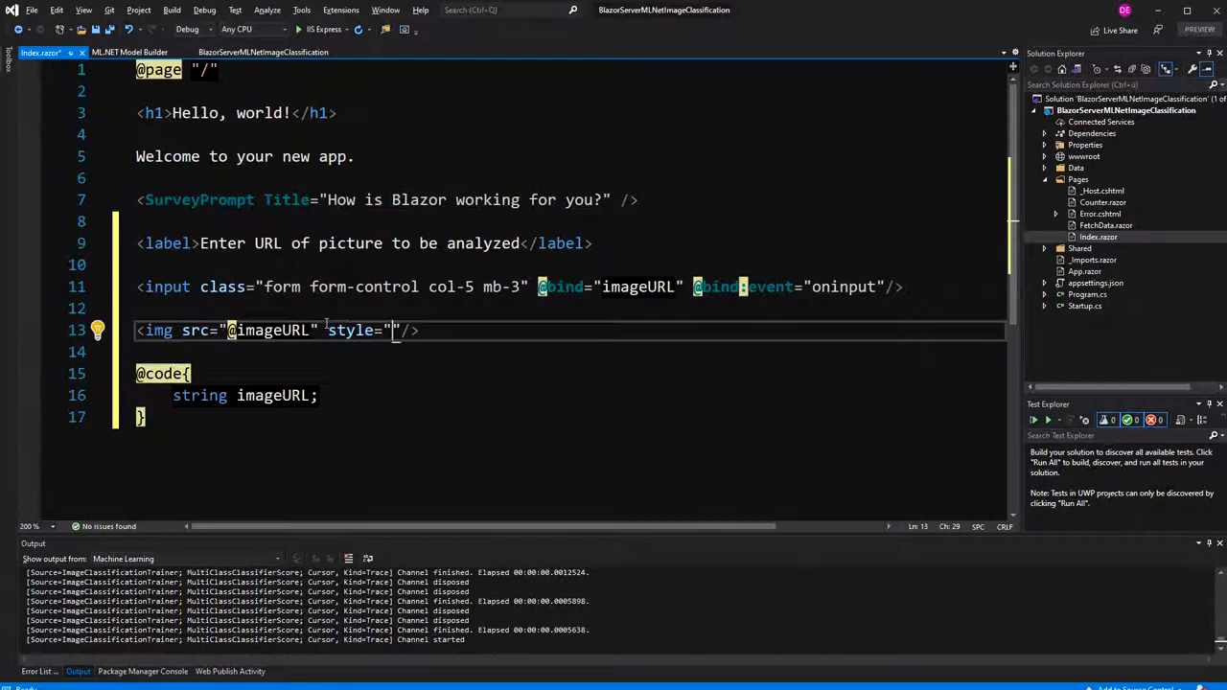
text(max-height: 400px;)
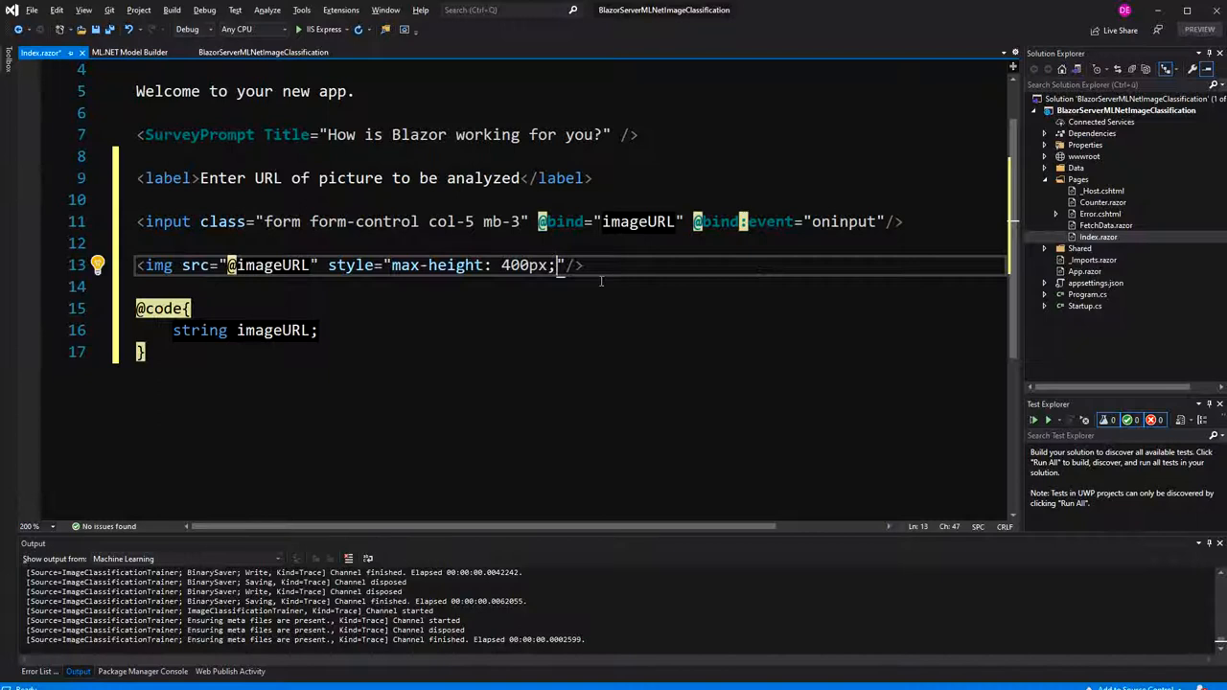
text(class="d-block)
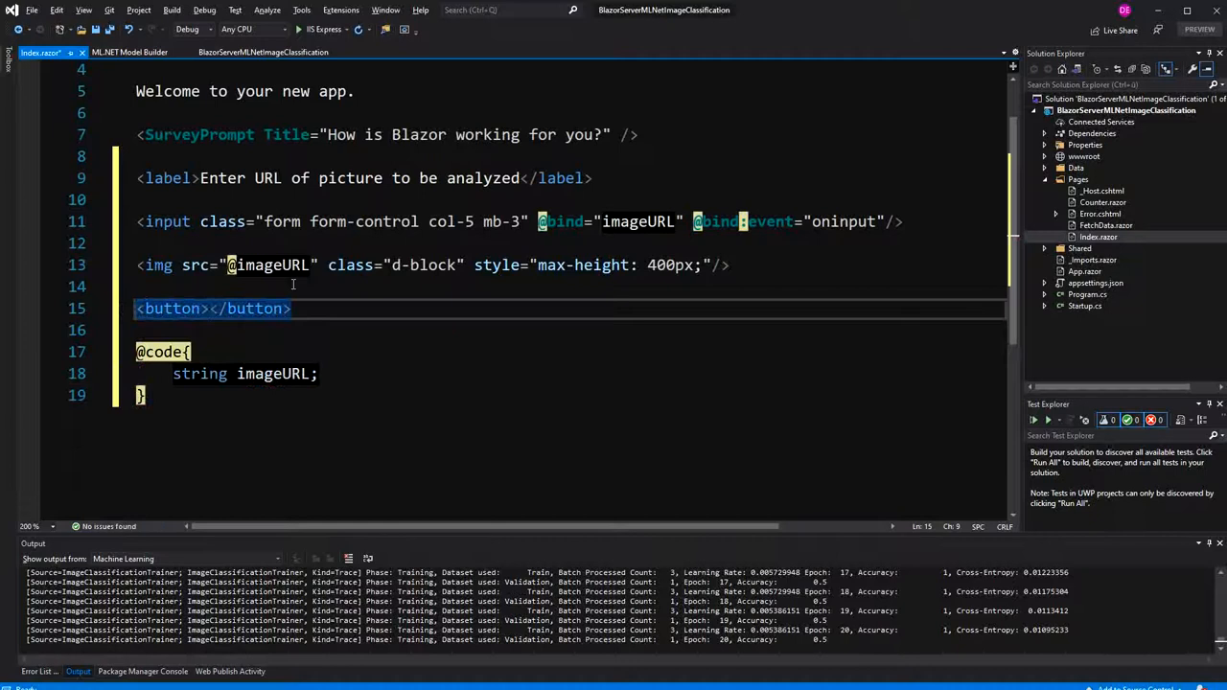
Step: Add a btn btn-success button reading 'Check if skyline or residential area'
text(Check if skyline or residential ar)
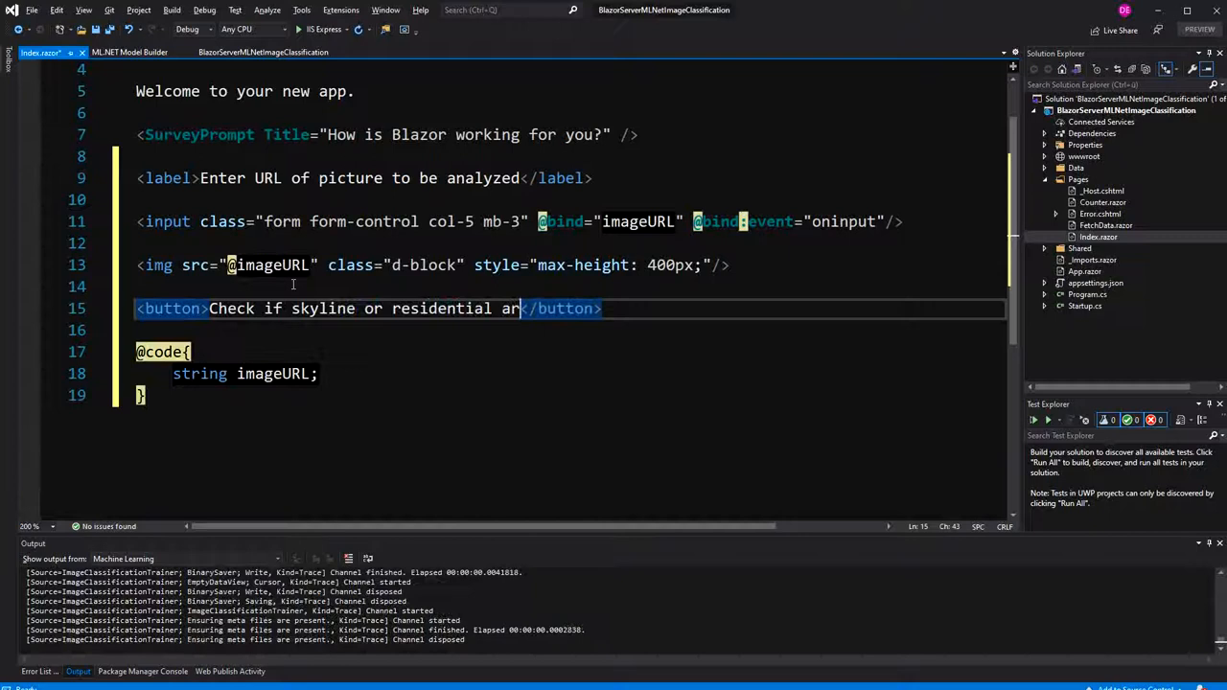
text(class="")
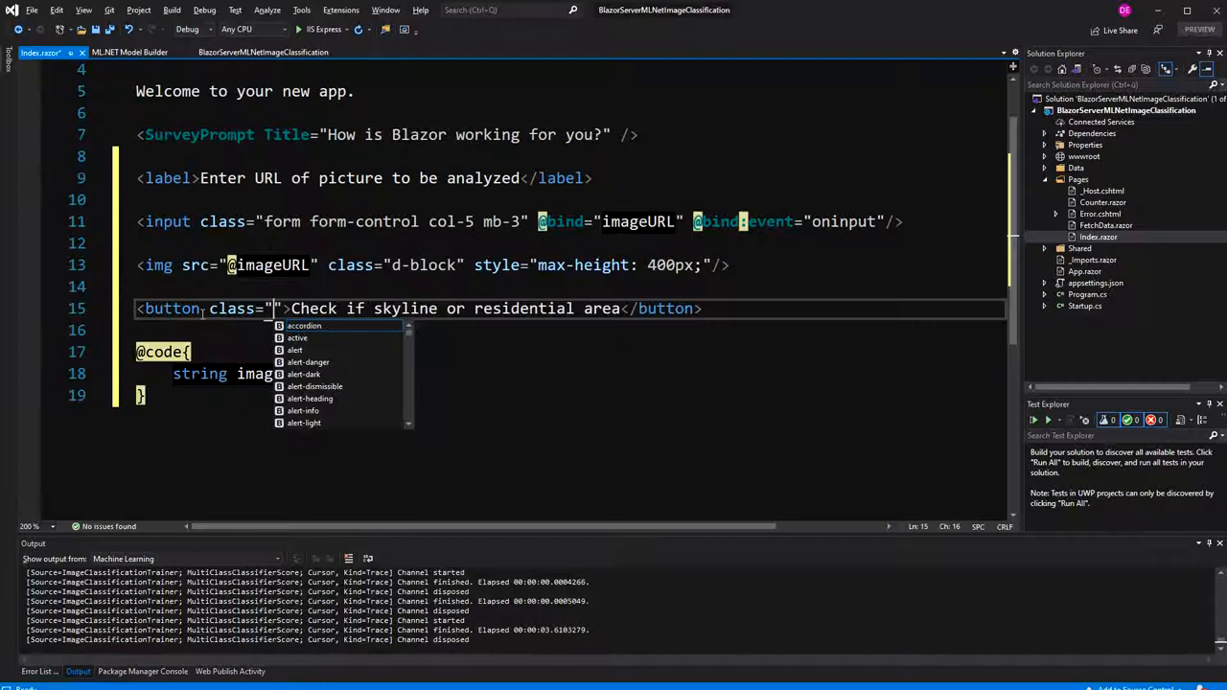
text(btn btn-success mt-3)
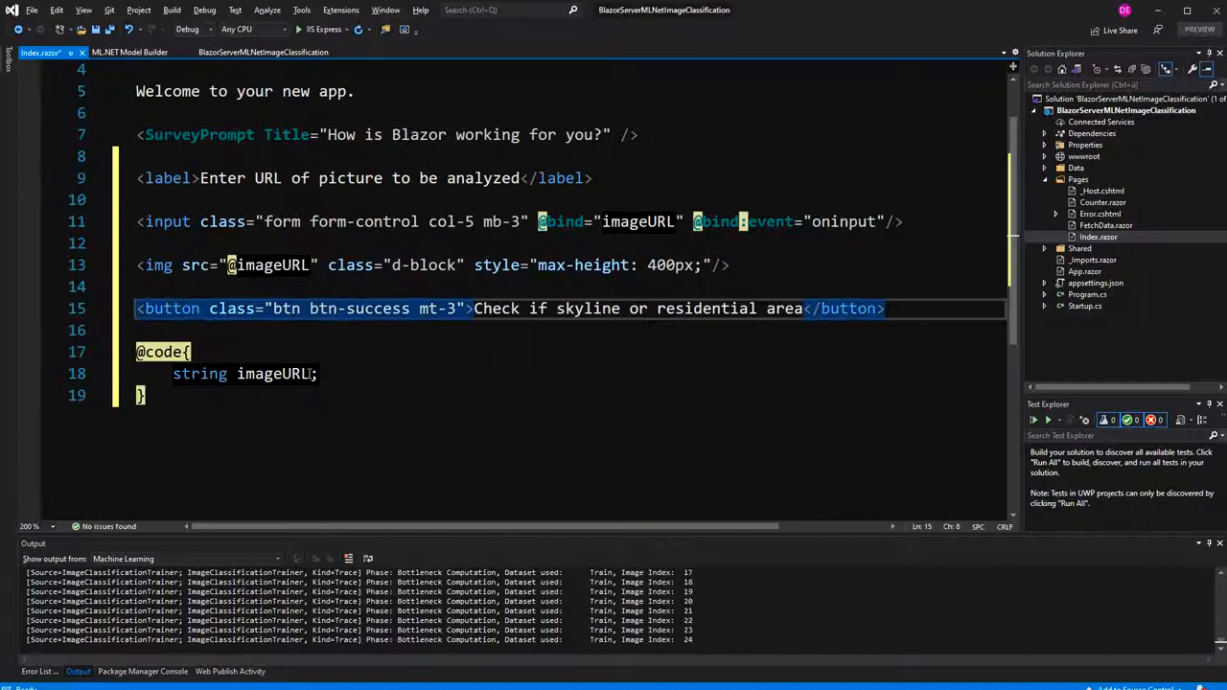
text(string result;)
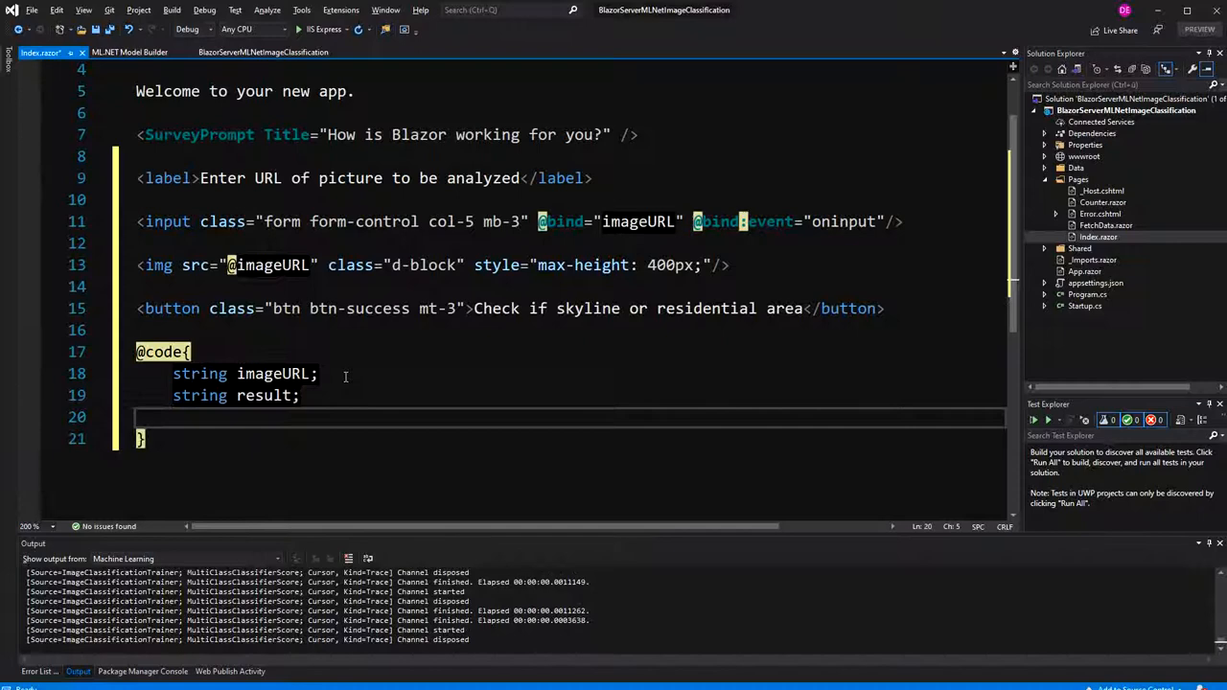
Step: Declare HttpClient htp and create it in OnInitialized, then begin a public async Task method
text(HttpClient htp;)
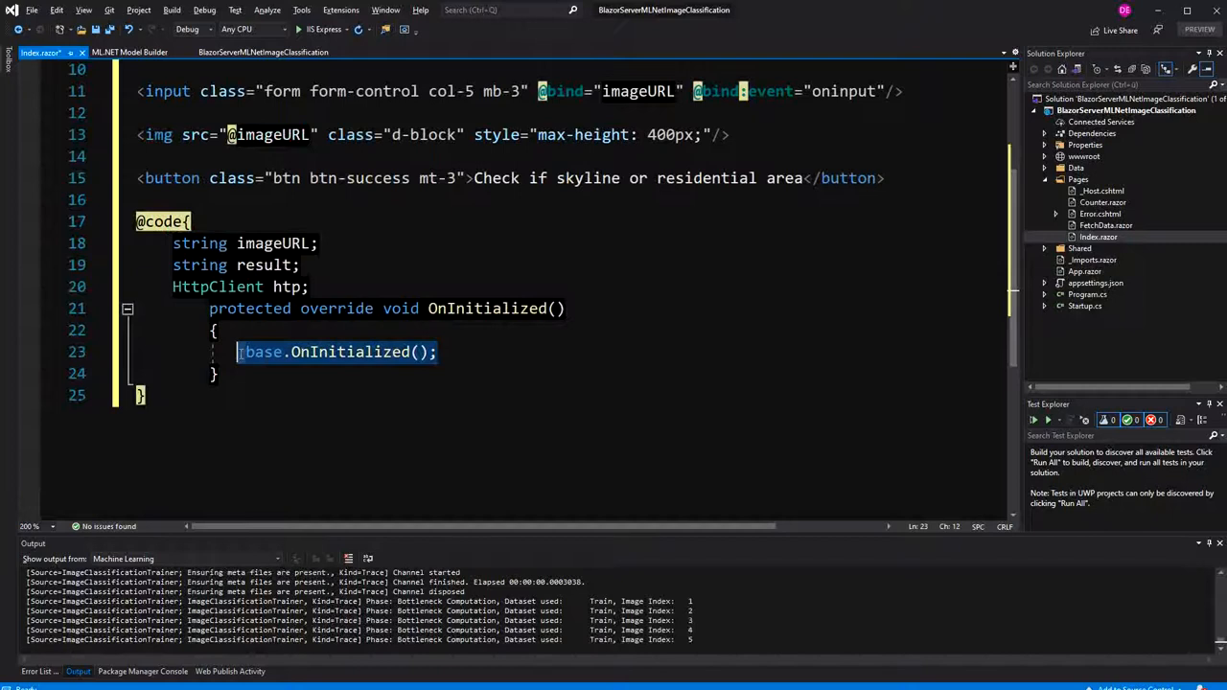
text(htp =)
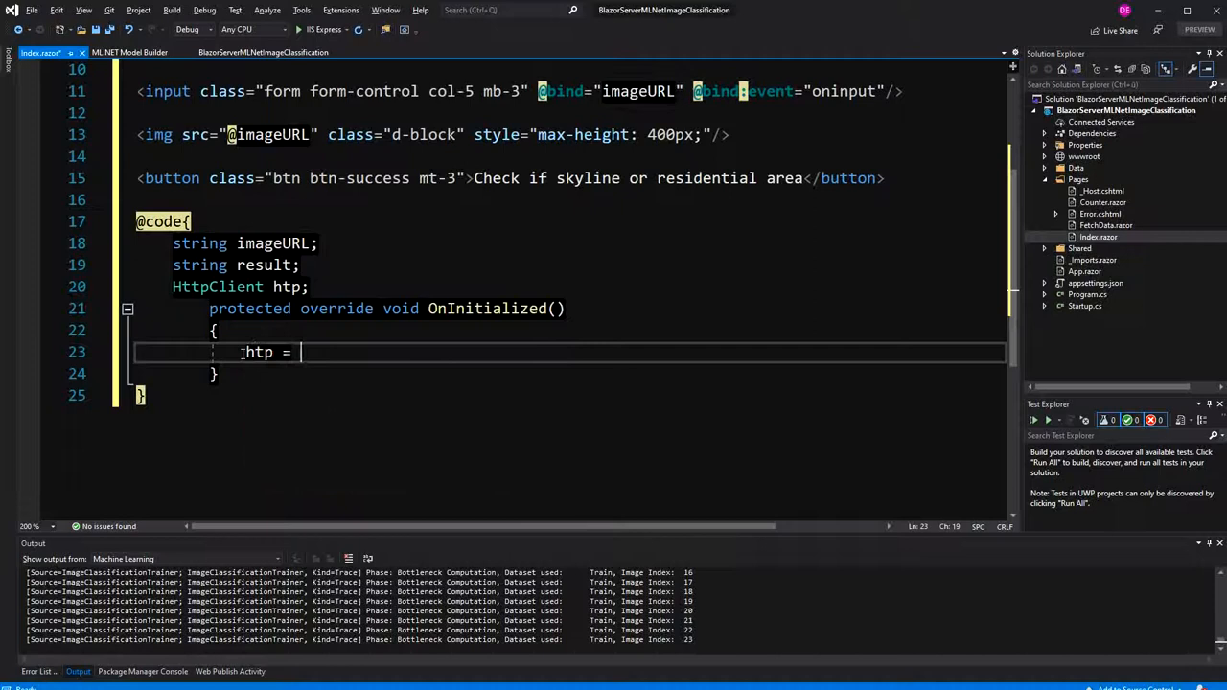
text(new HttpClient();)
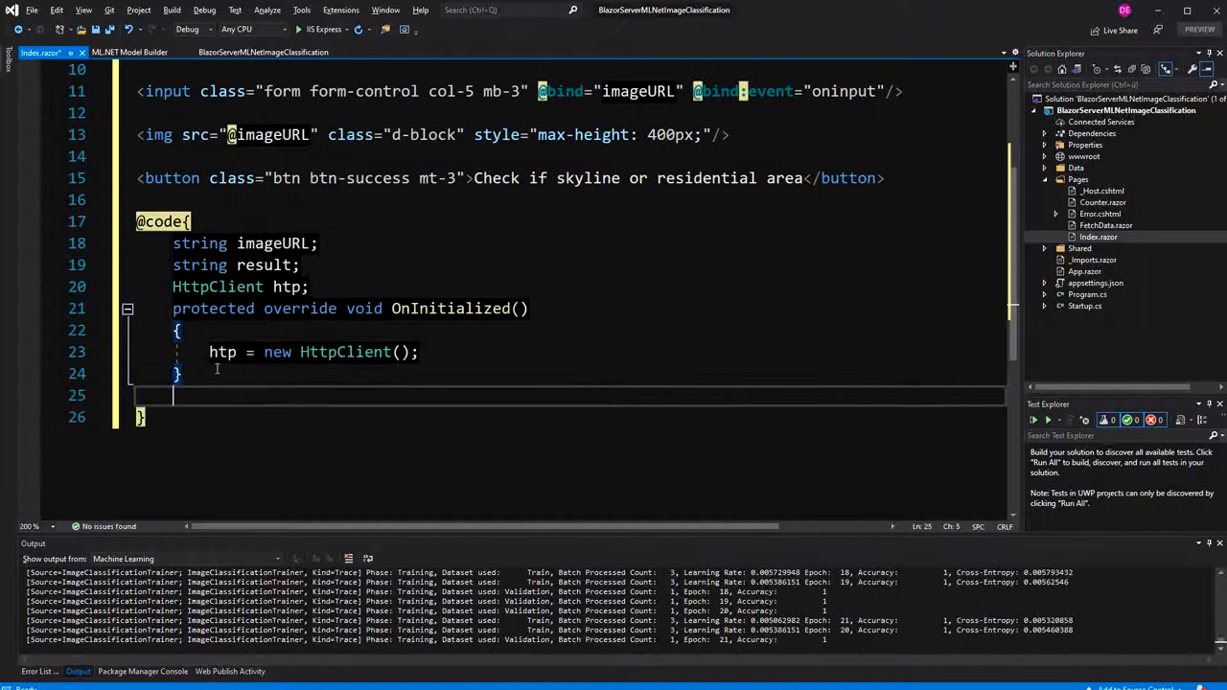
text(public async Task)
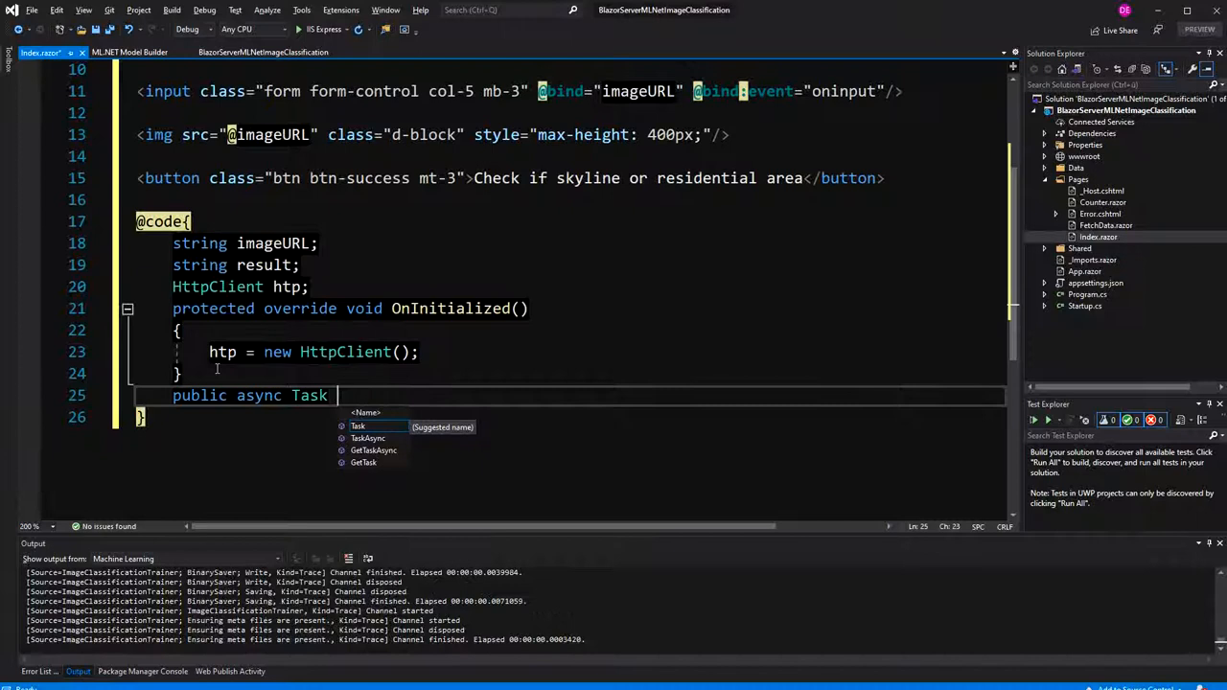
text(AnalyzeImage(string uri)
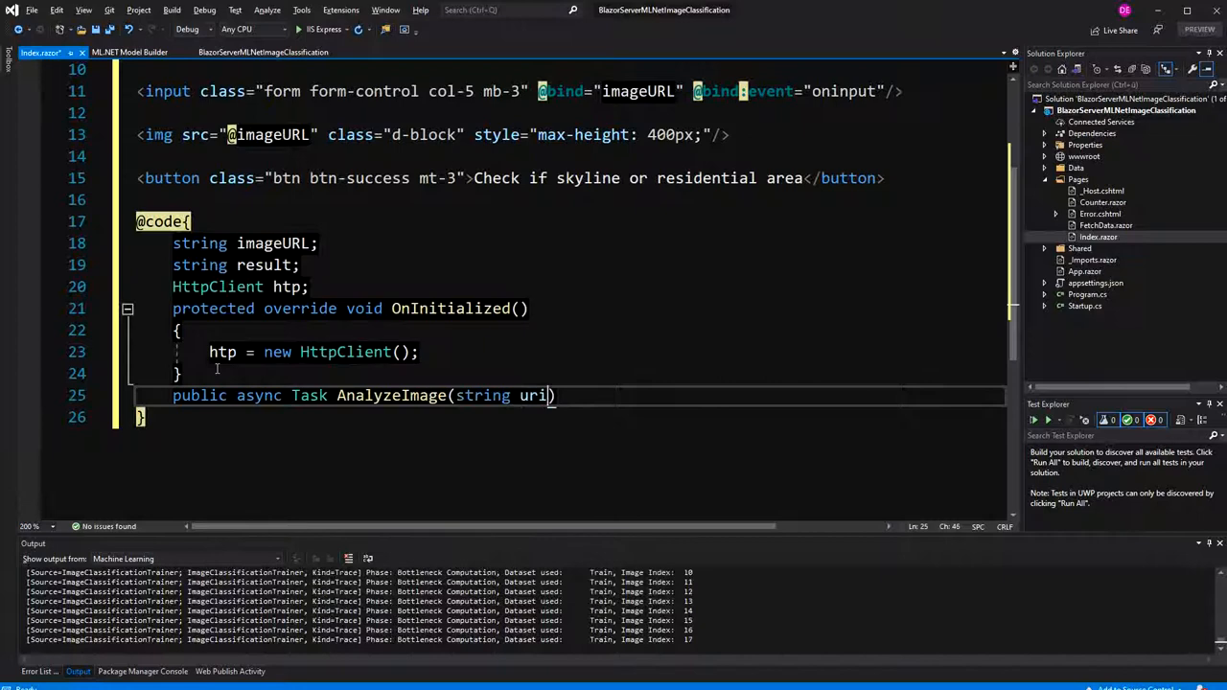
text(@onclick="async() =>)
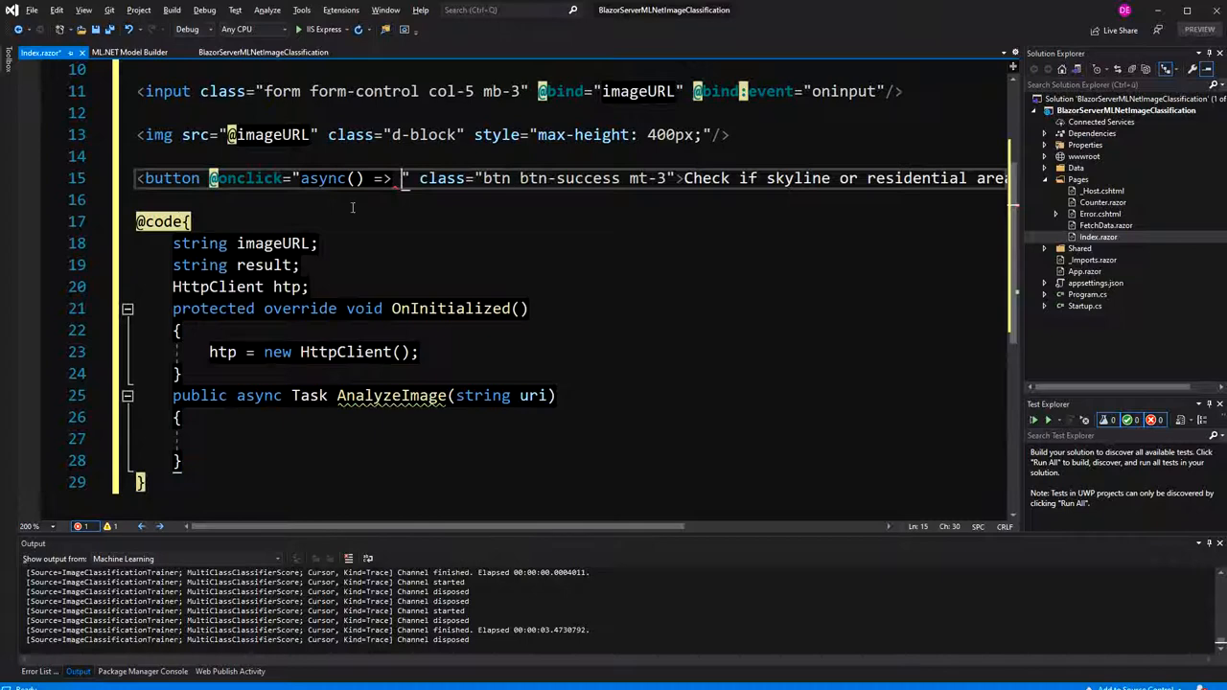
text(await)
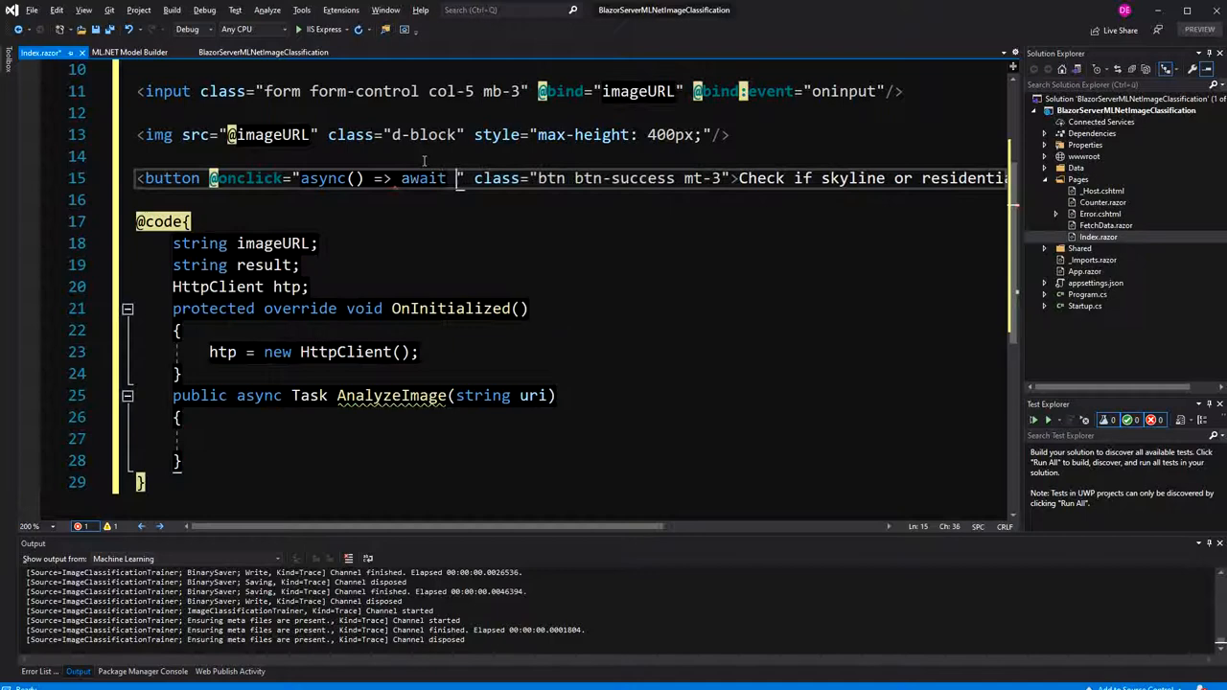
text(AnalyzeImage(imageURL)
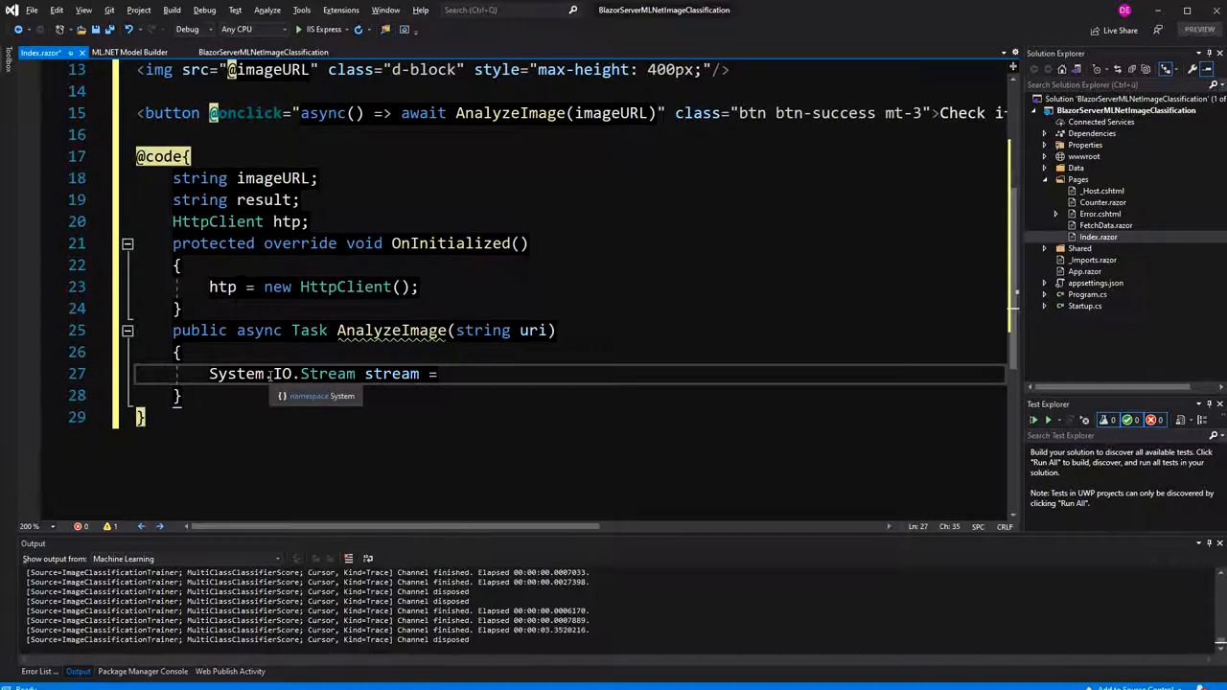
Step: Fetch the stream via htp.GetStreamAsync(uri) and inject IWebHostEnvironment for the image path
text(await htp.GetStreamAsync(uri);)
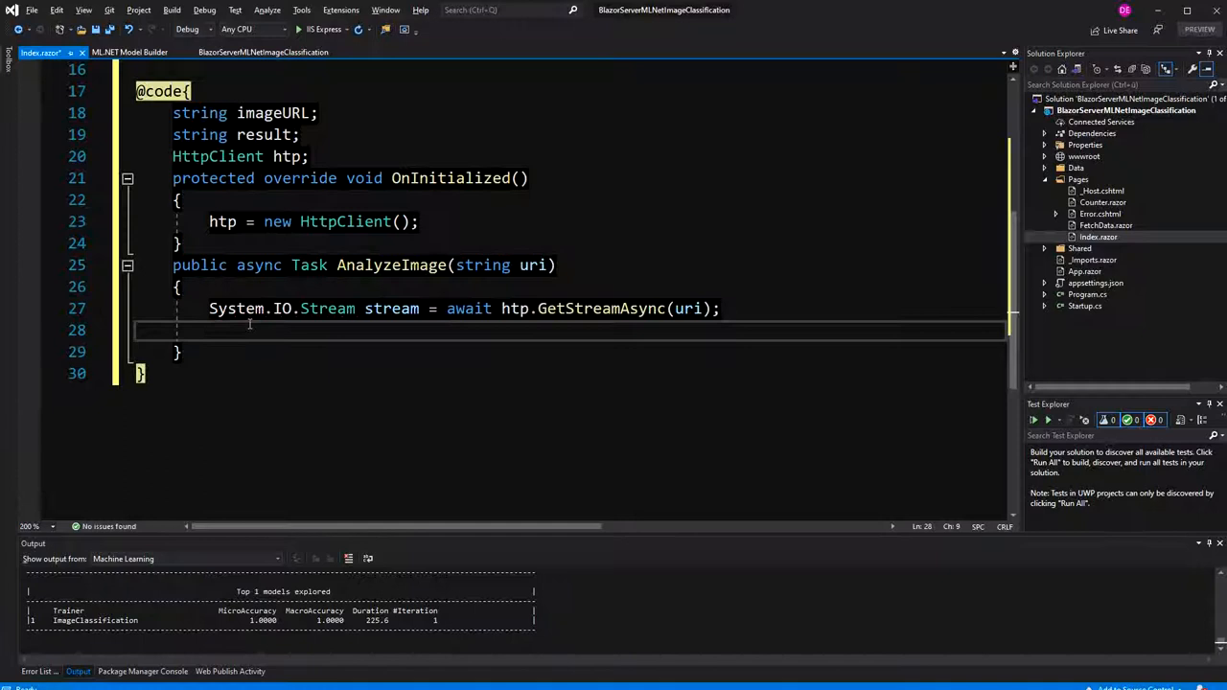
text(string imagePa)
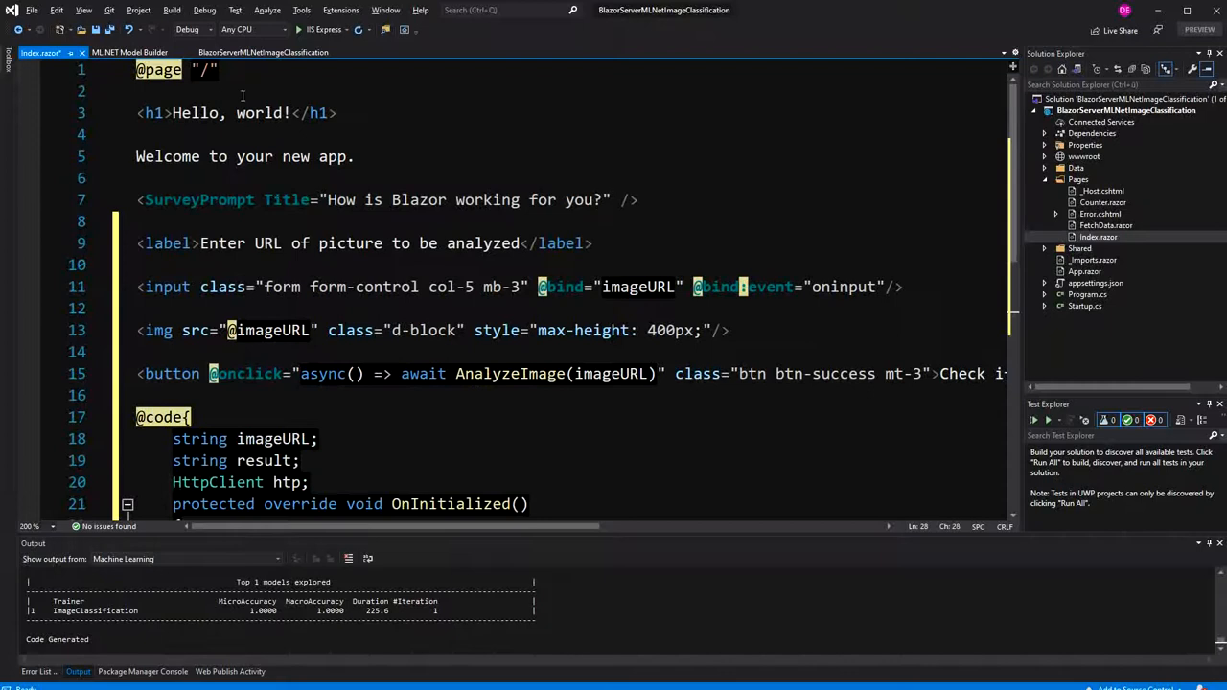
text(@inject Microsoft.AspNetCore.Hosting.IWebHostEnvironment)
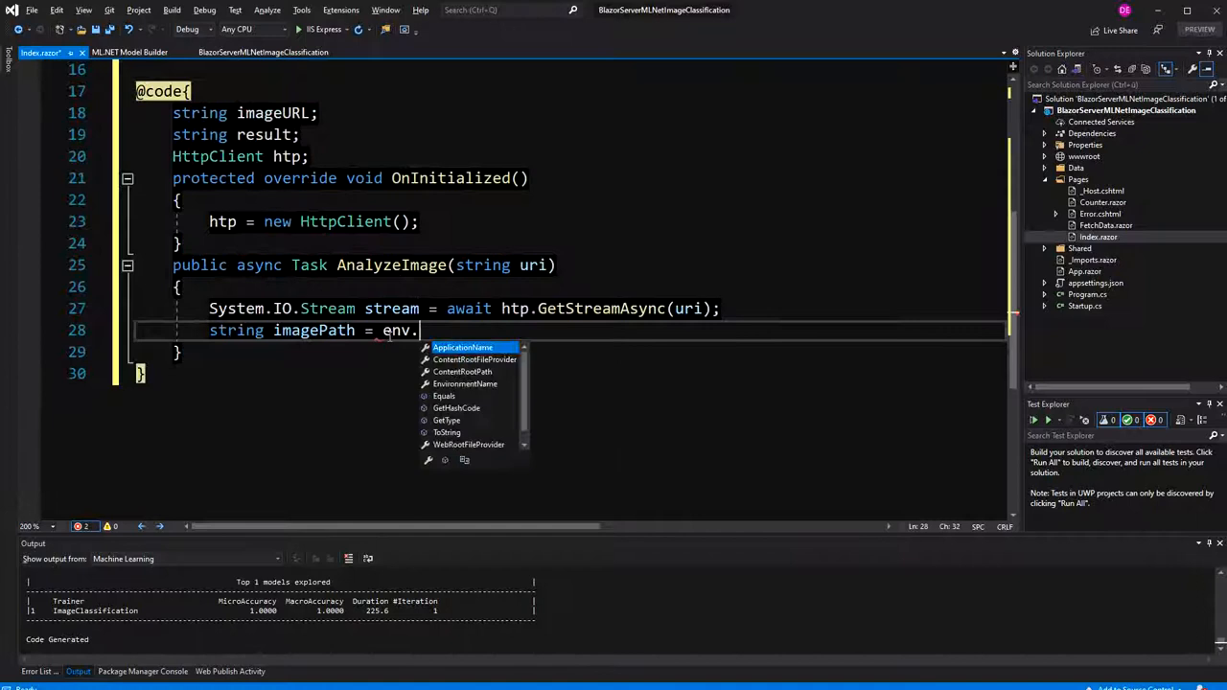
Step: Build a GUID-named .jpg imagePath under WebRootPath analyzedimages and add that folder to wwwroot
text(WebRootPath + @)
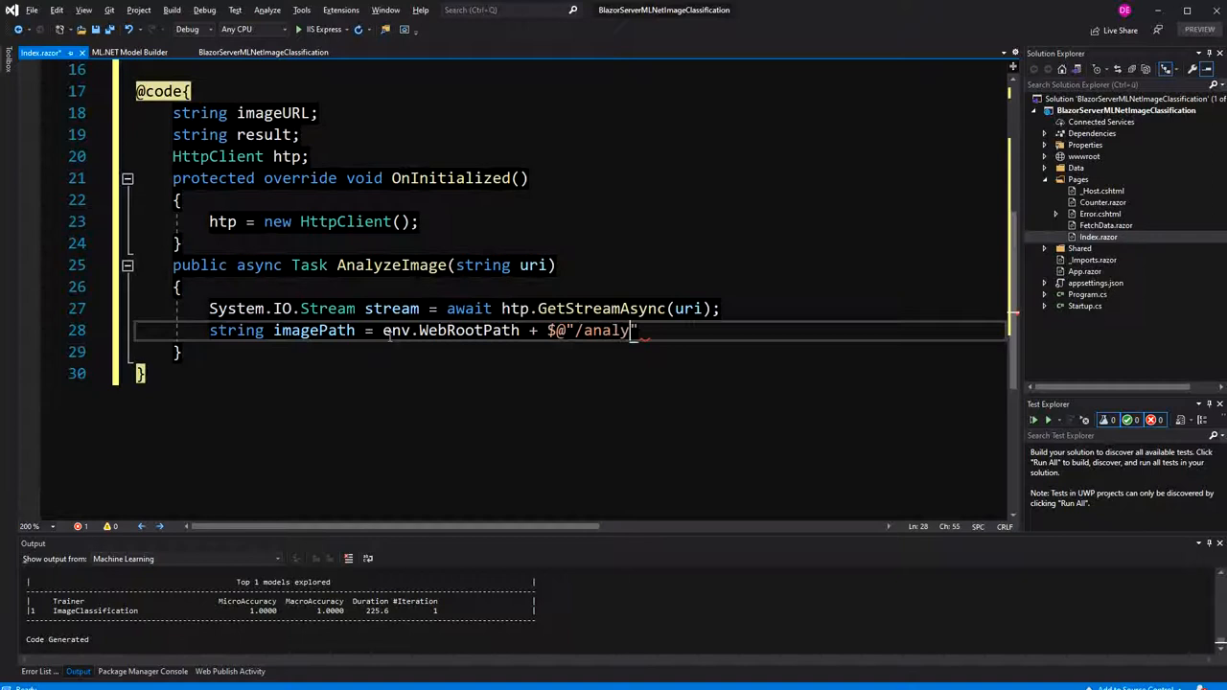
text(zedimages/{Guid.NewGuid()}.jpg)
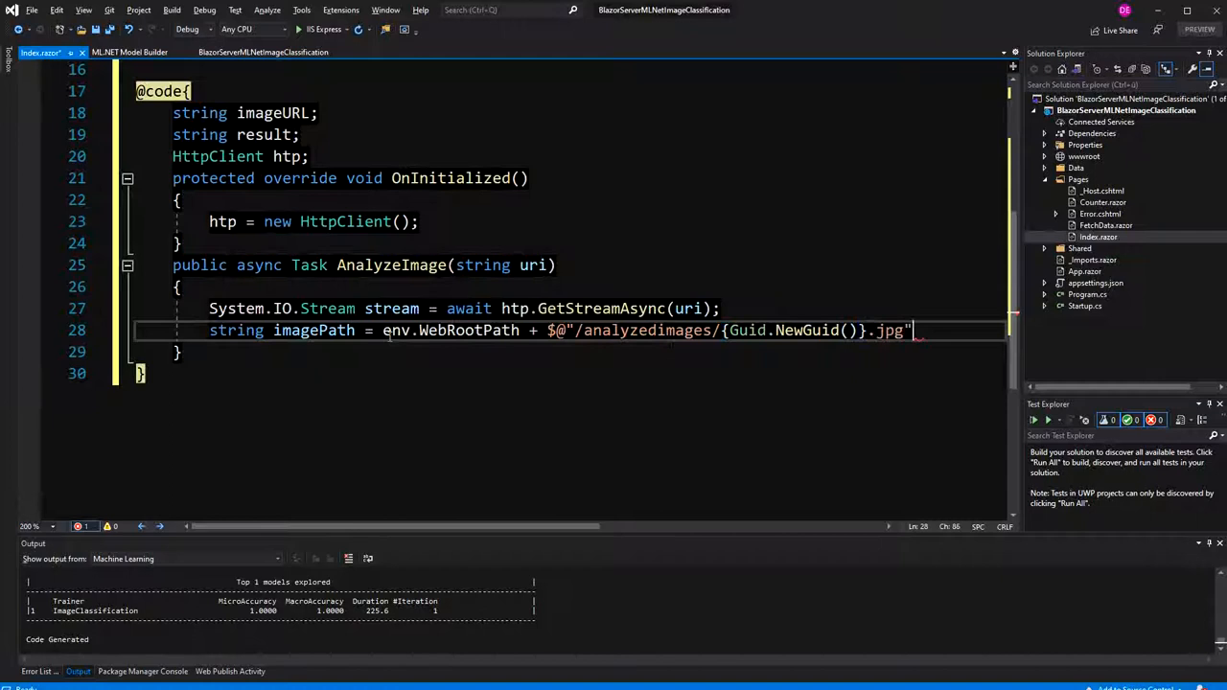
right_click(1083, 157)
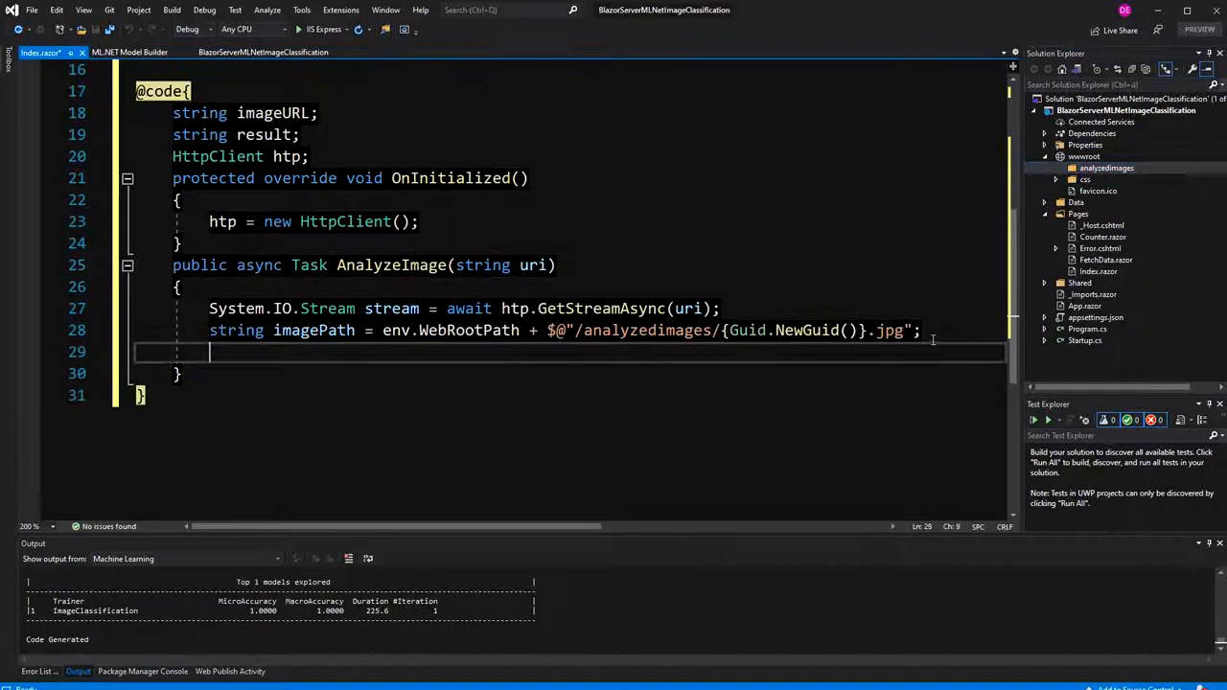
text(Filest)
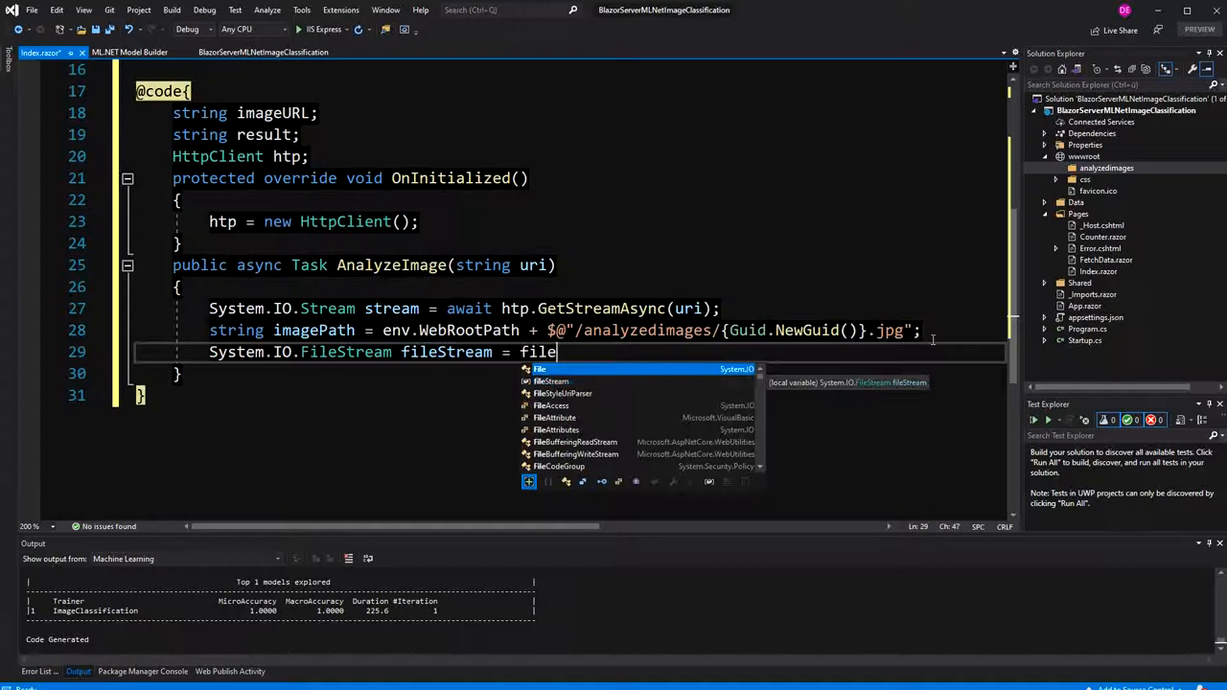
Step: Create a FileStream at imagePath, CopyToAsync the stream into it, then DisposeAsync
text(.Create(imagePath))
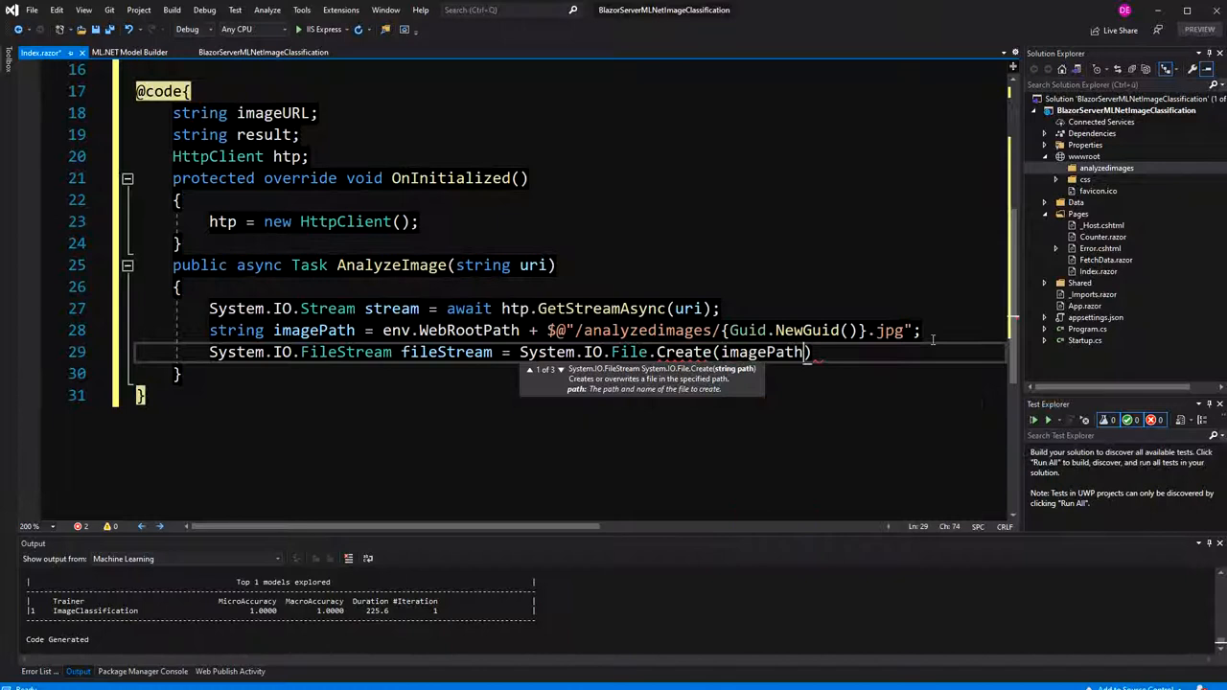
text(await stream.)
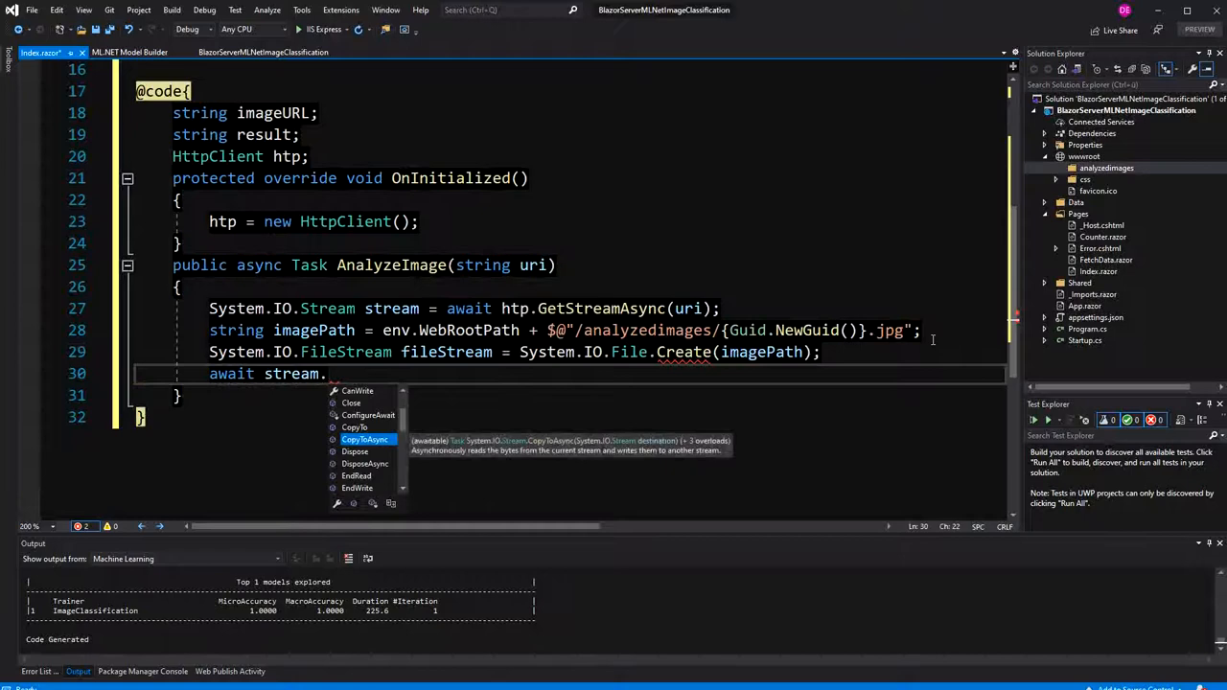
text(CopyToAsync(fileStream);)
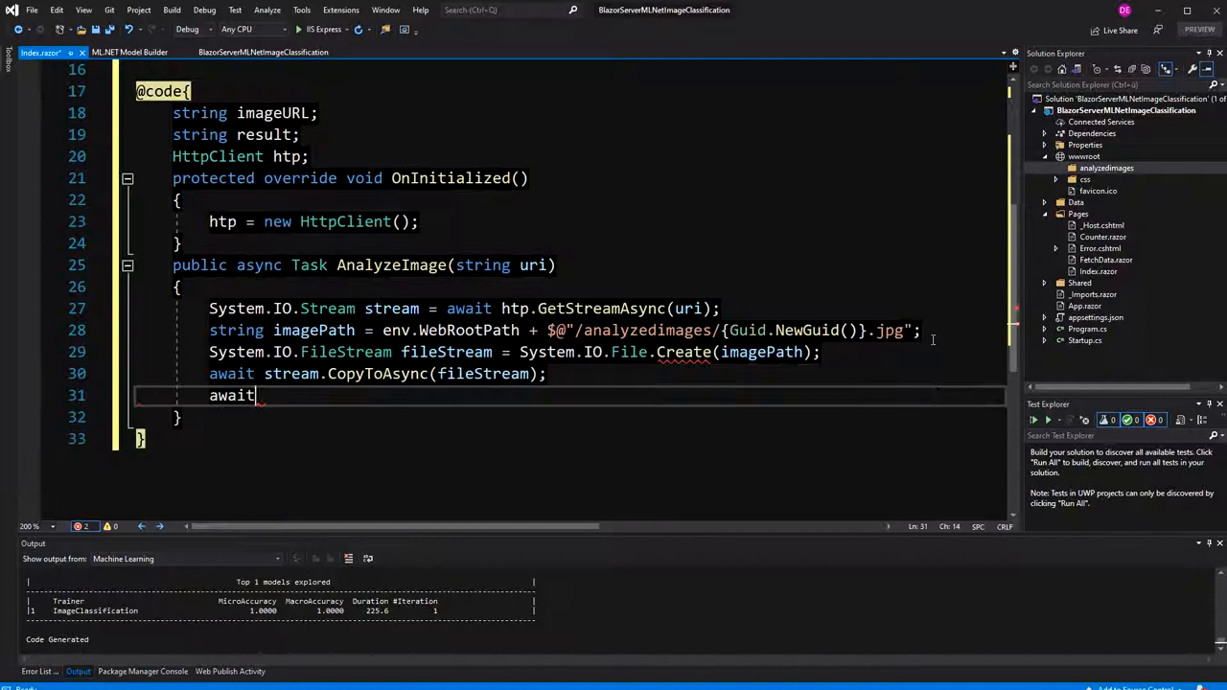
text(fileStream.DisposeAsync();)
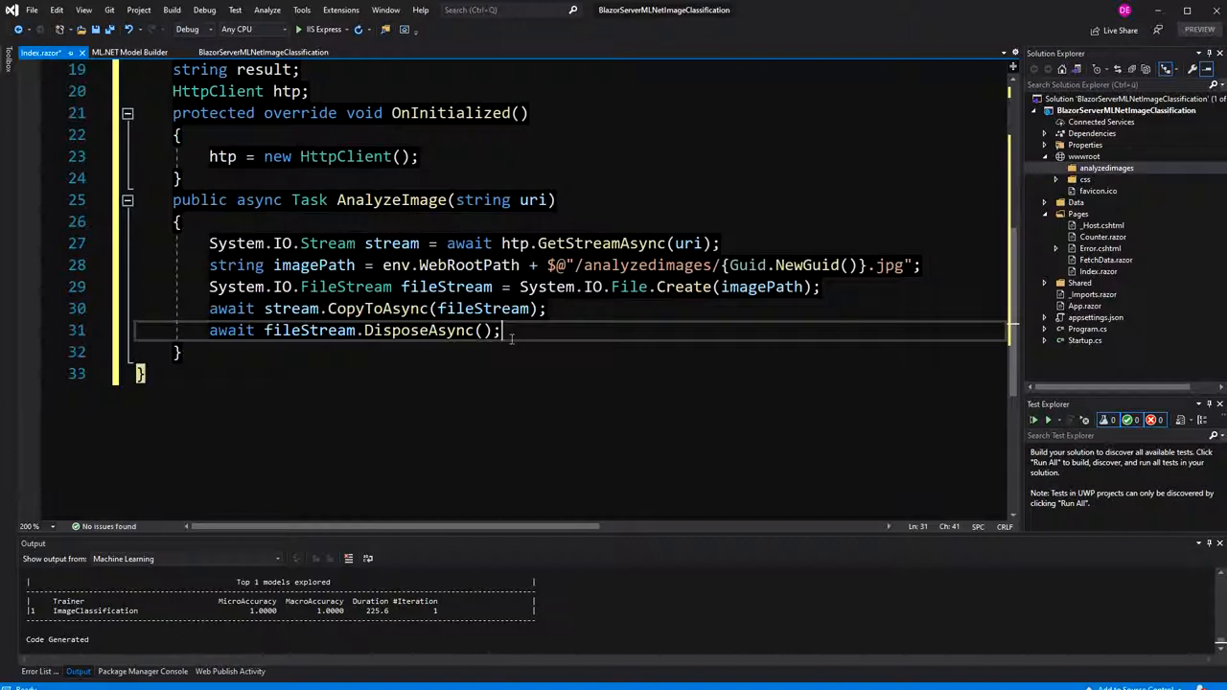
key(enter)
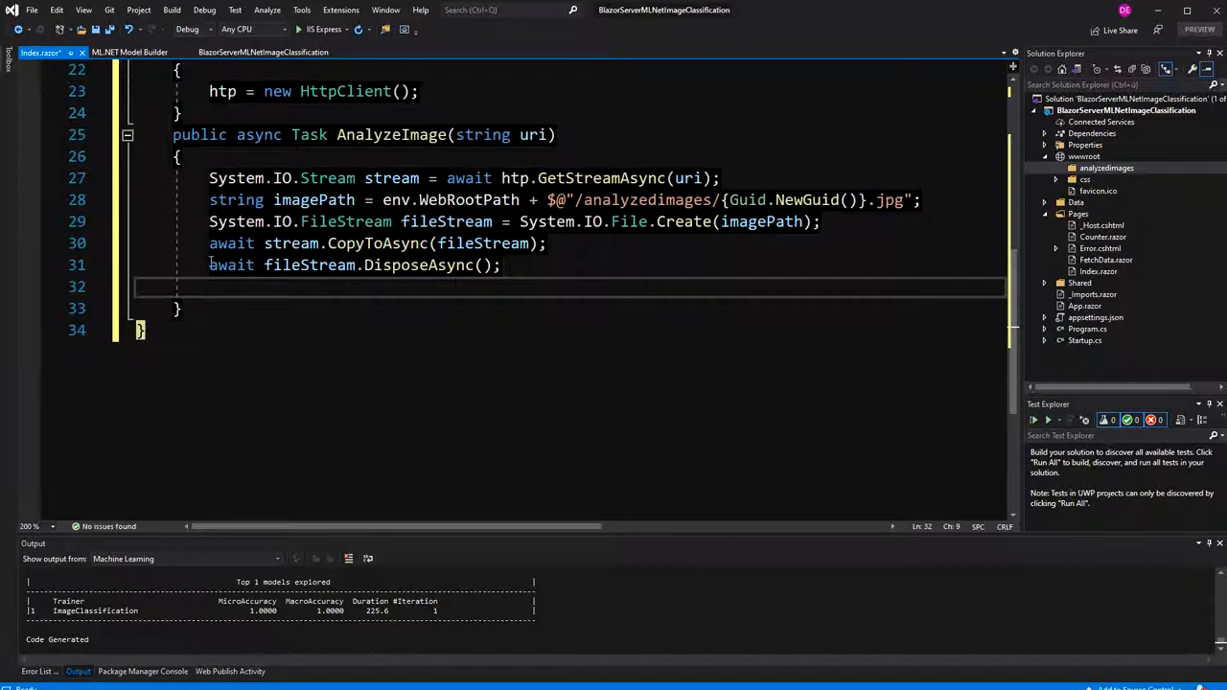
Step: Copy Model Builder's using directive and ConsumeModel.Predict snippet into Index.razor
click(131, 52)
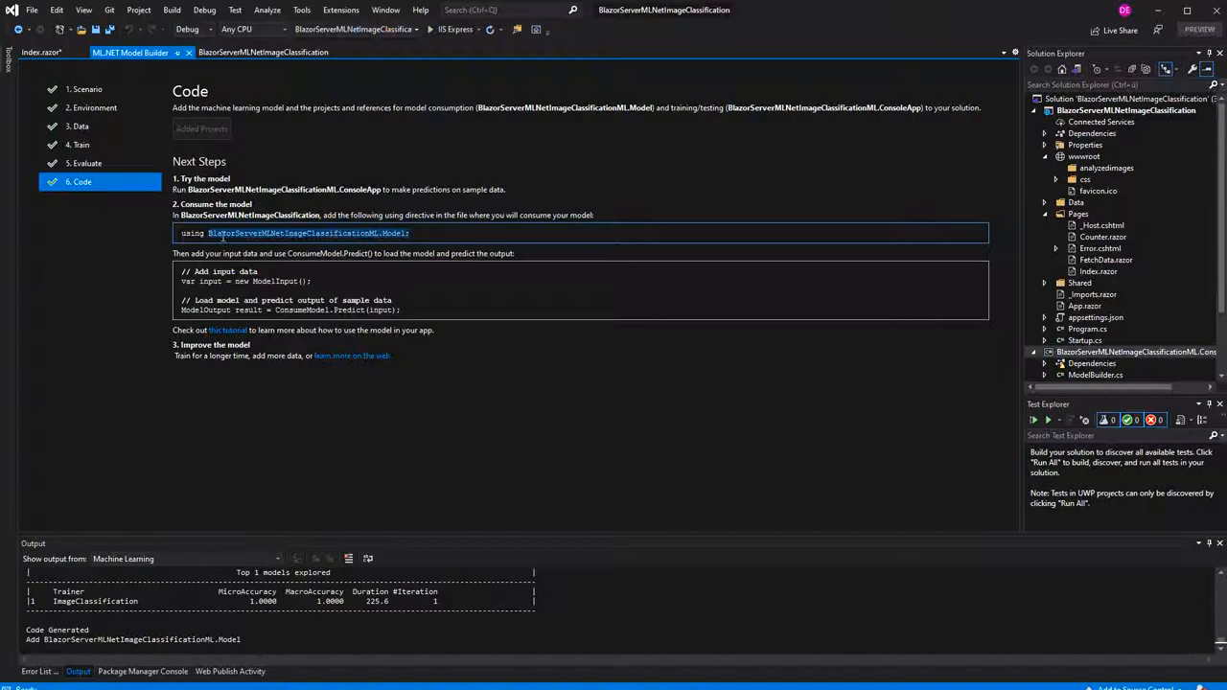
click(40, 52)
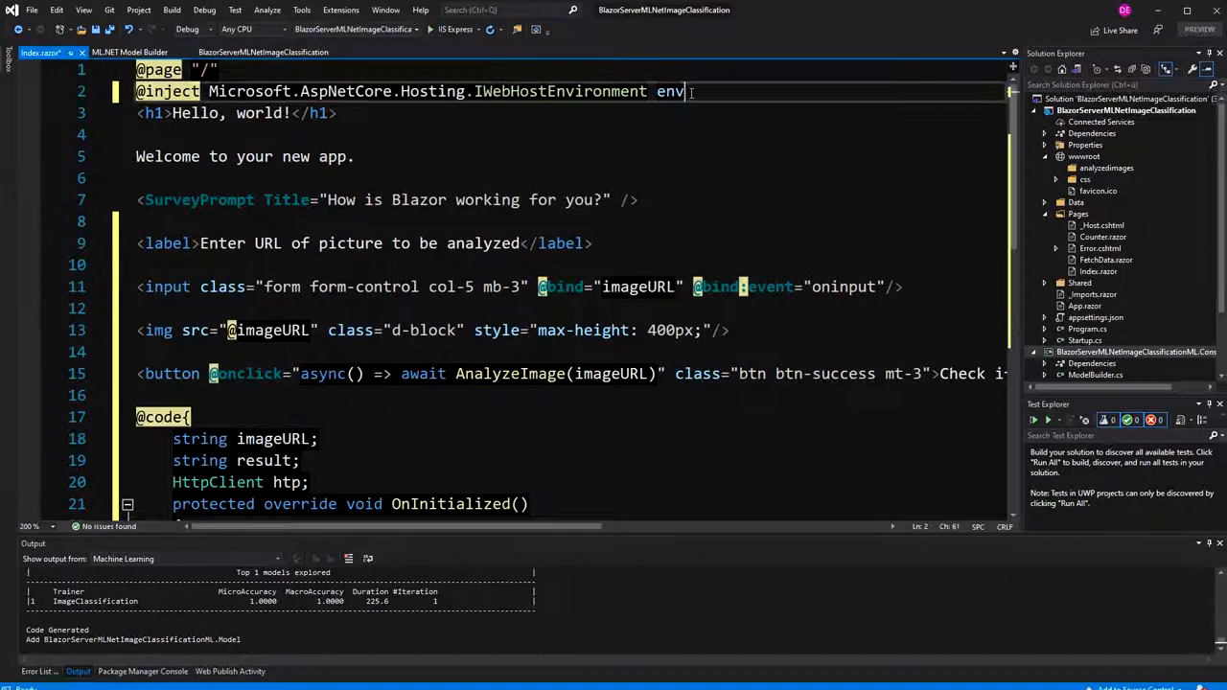
text(using BlazorServerMLNetImageClassificationML.Model;)
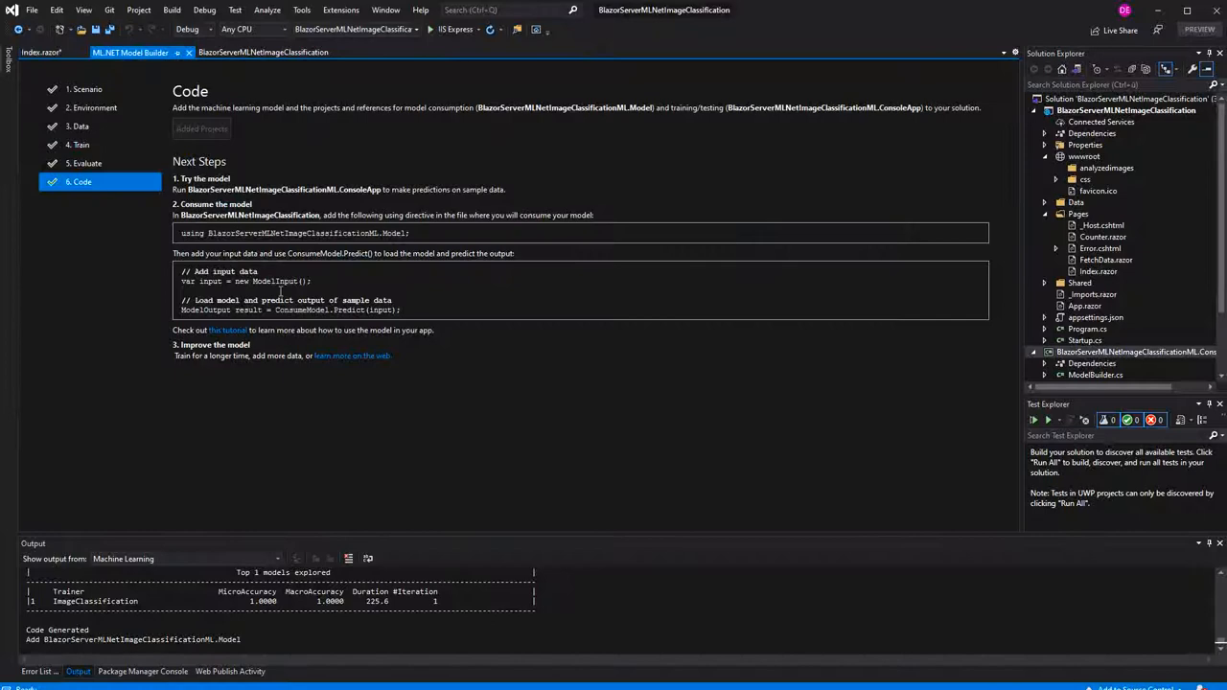
click(41, 52)
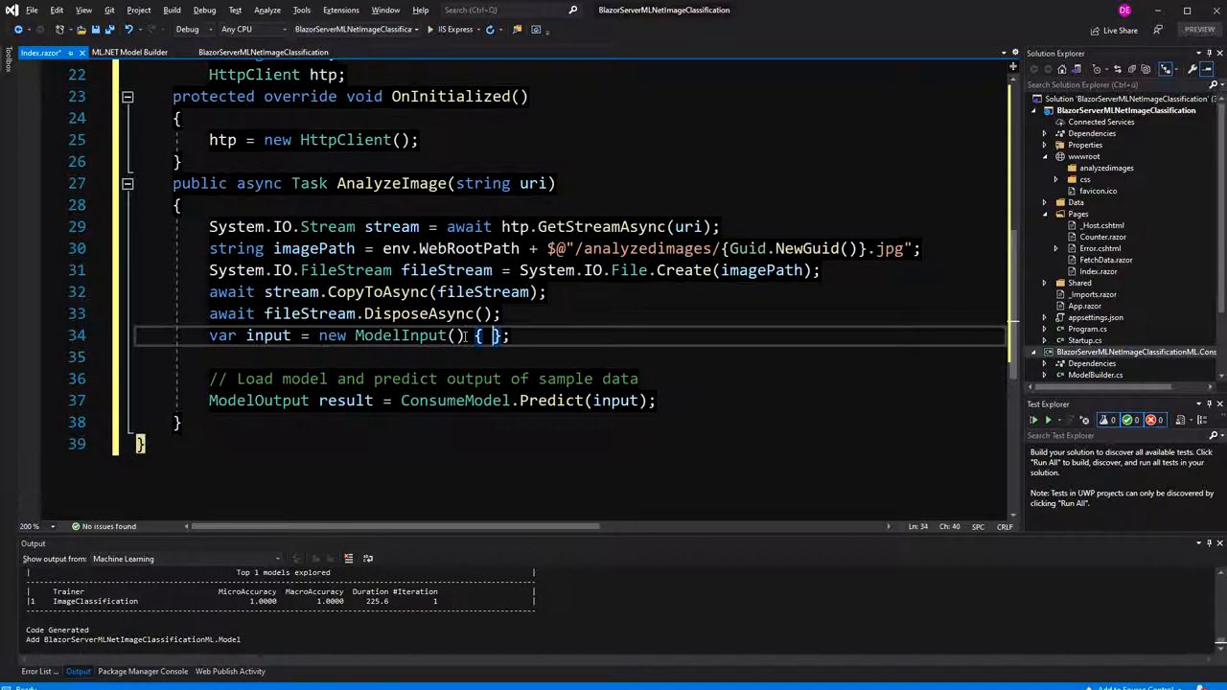
Step: Set ImageSource = imagePath and start result as $"{resultOutput.Prediction}: "
text(ImageSource = imagePath)
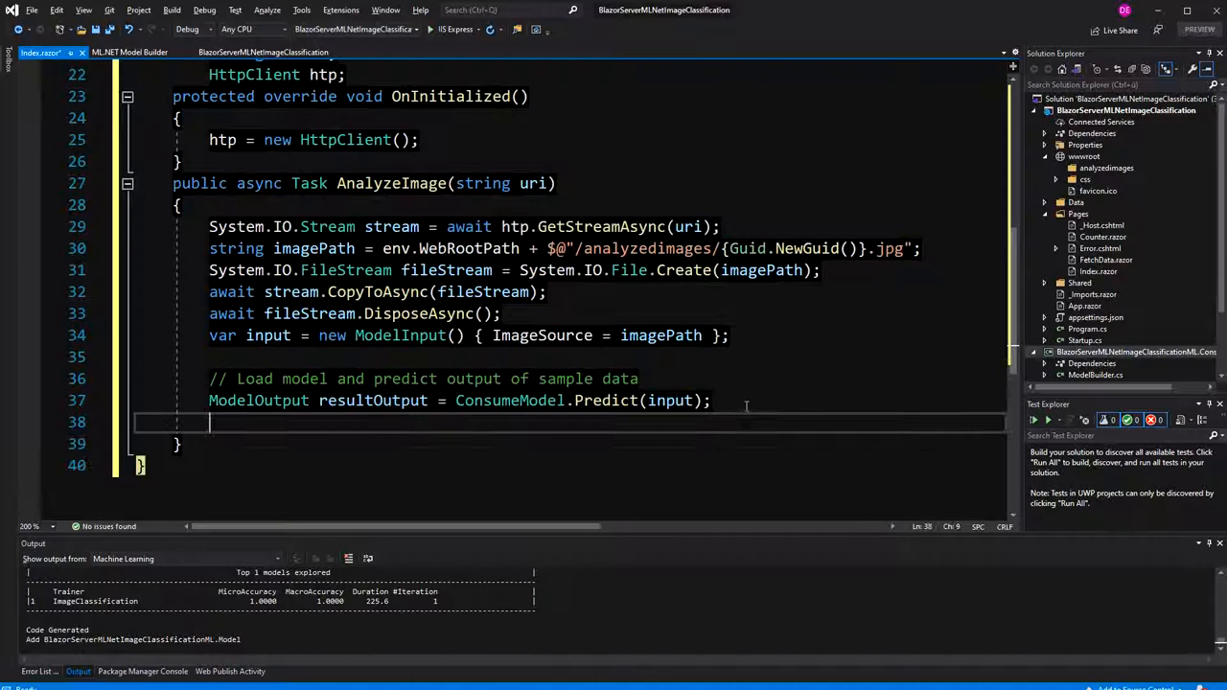
text(result = $)
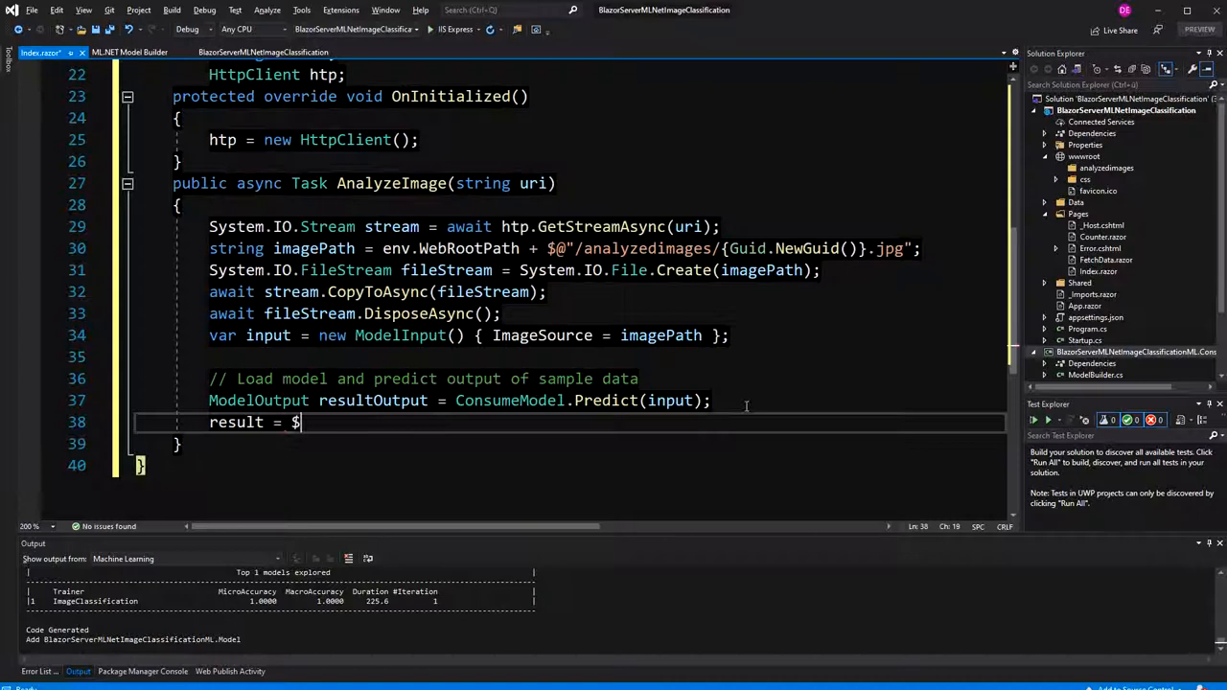
text("{}";)
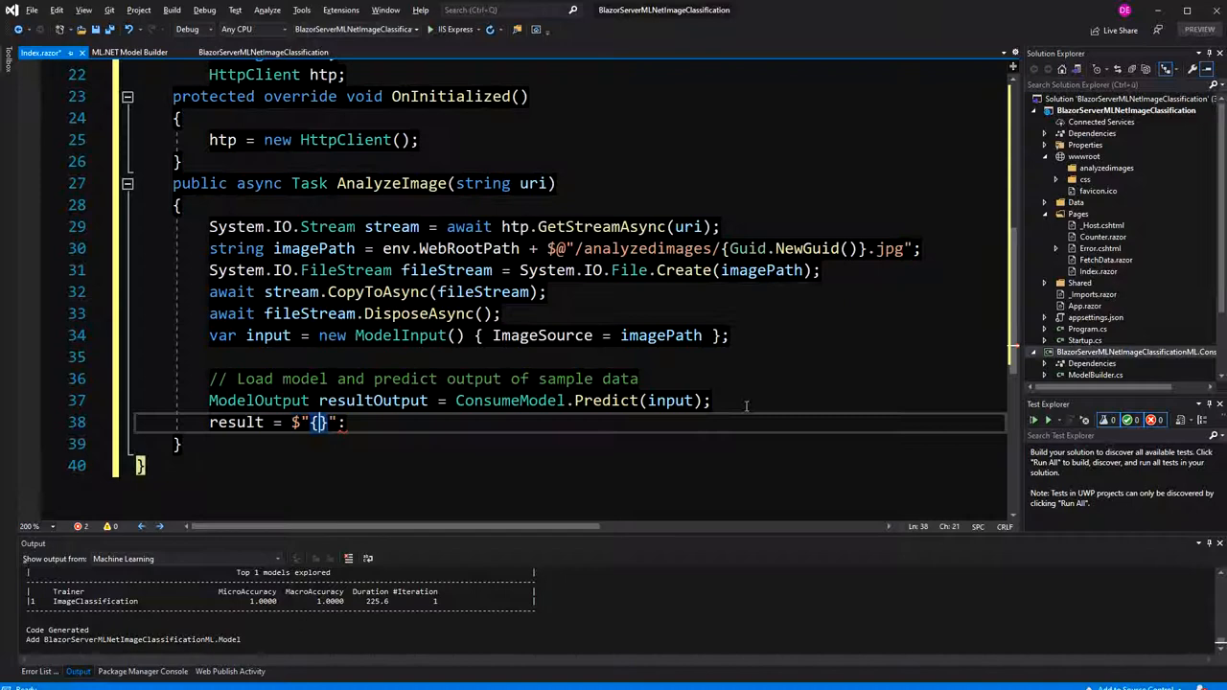
text(resultOutput.Prediction)
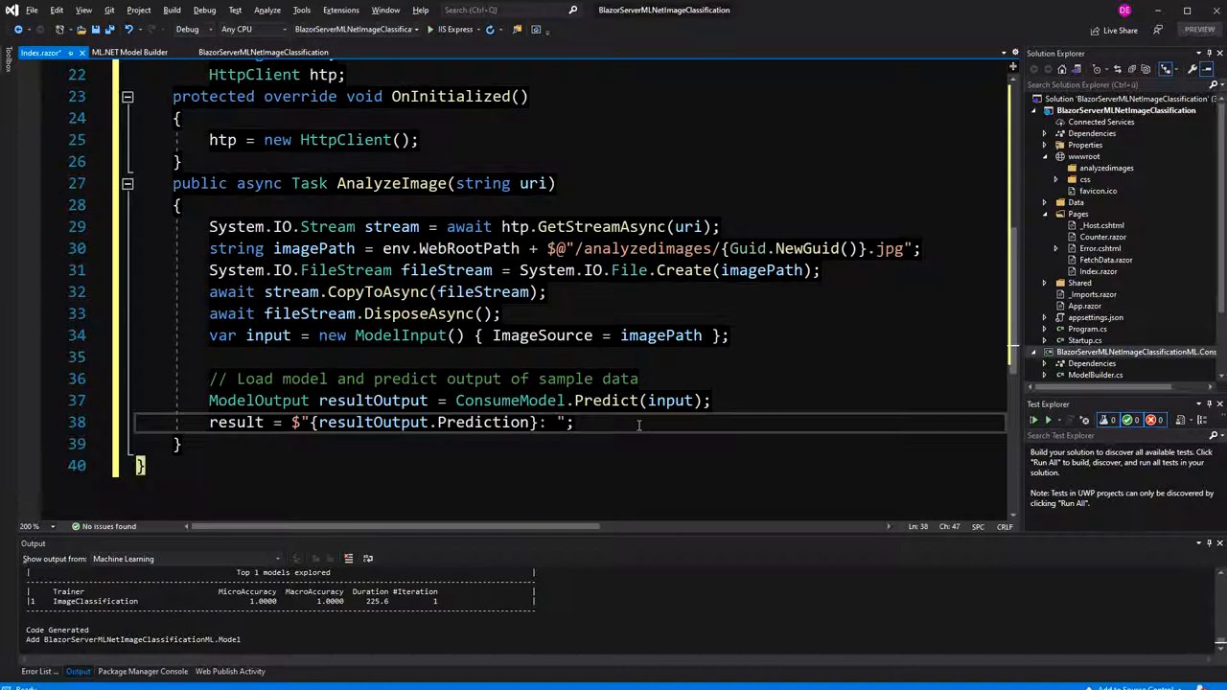
Step: Append 'Residential: {resultOutput.Score[0]}' to the result string
text(Residi)
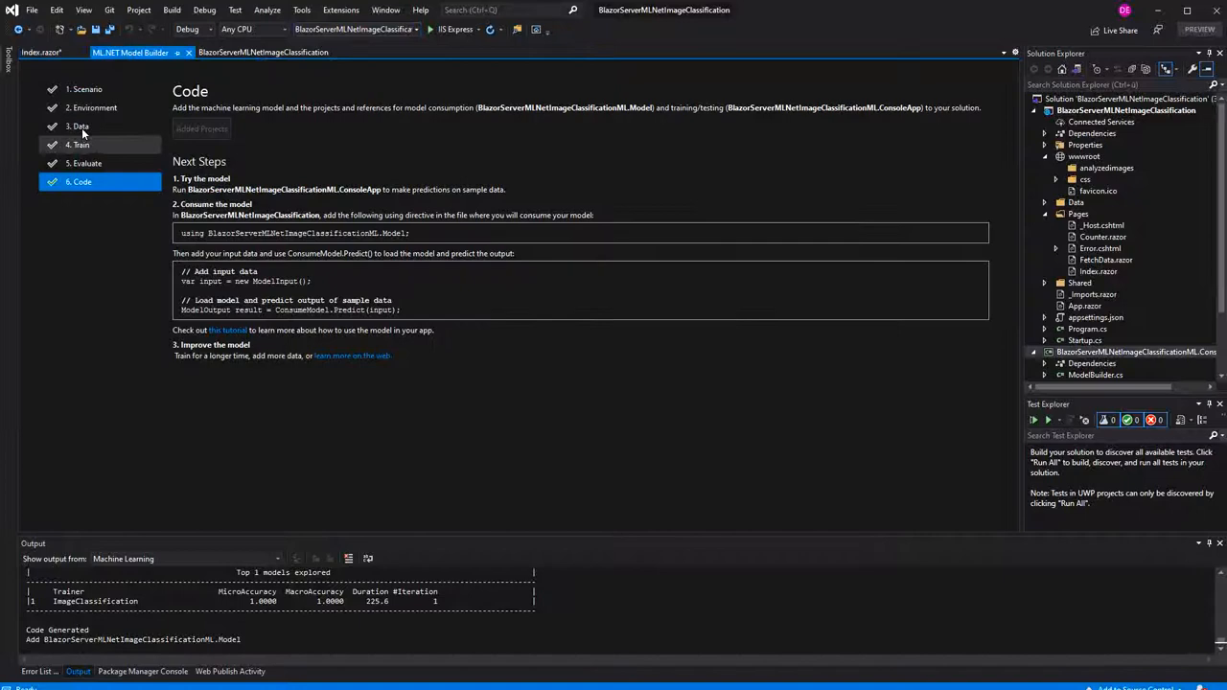
click(42, 51)
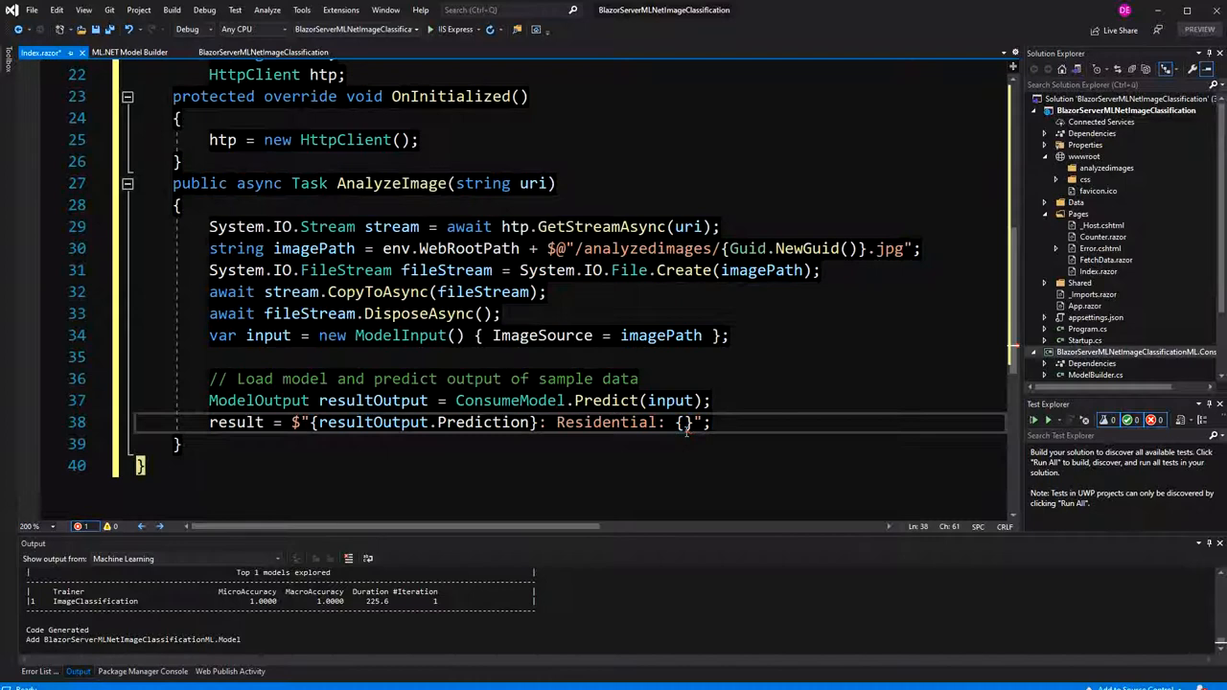
text(mod)
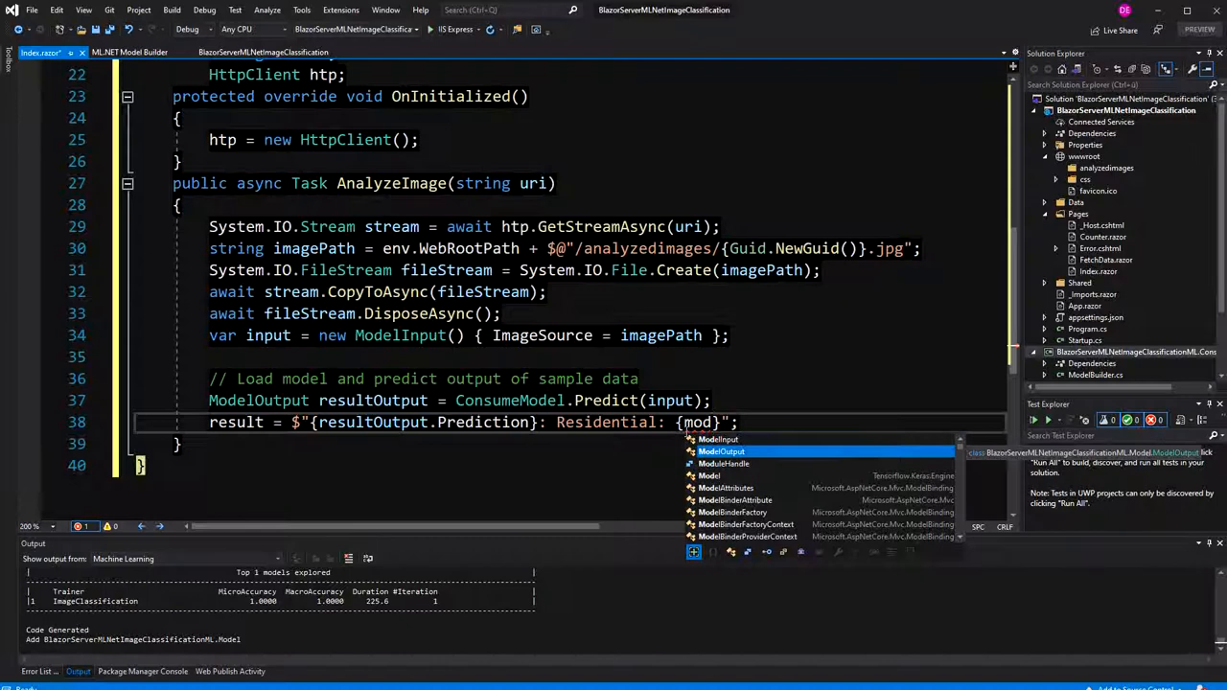
text(resultOutput.Score[)
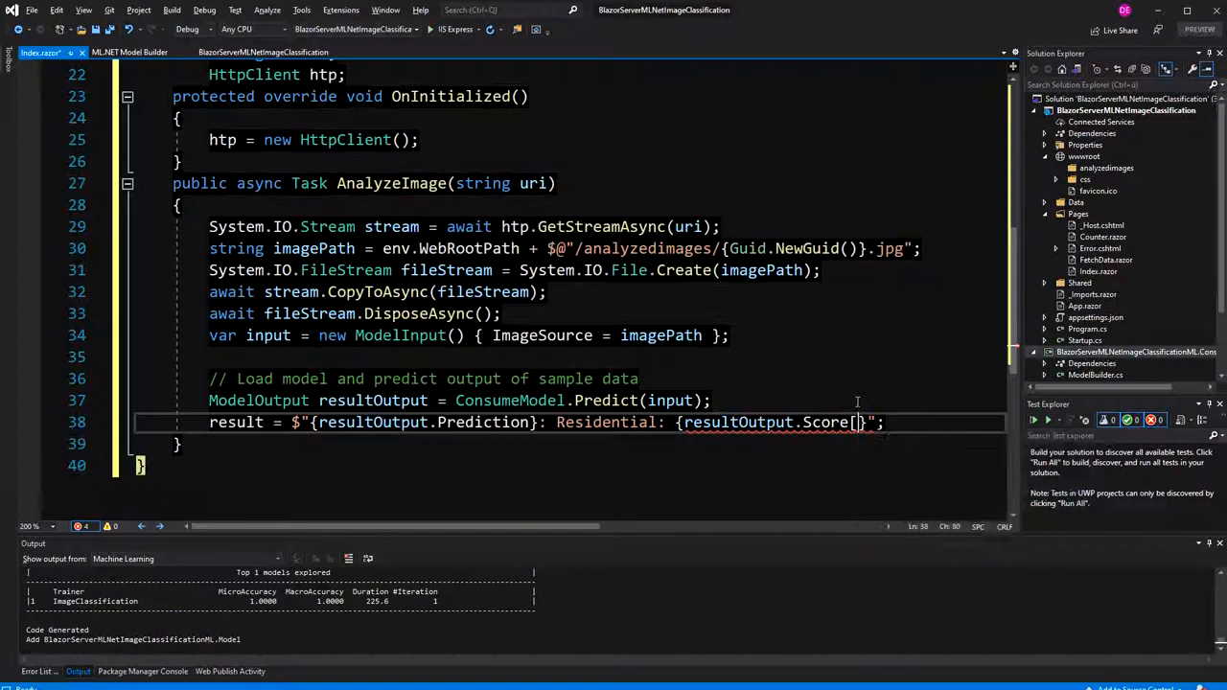
text(0)
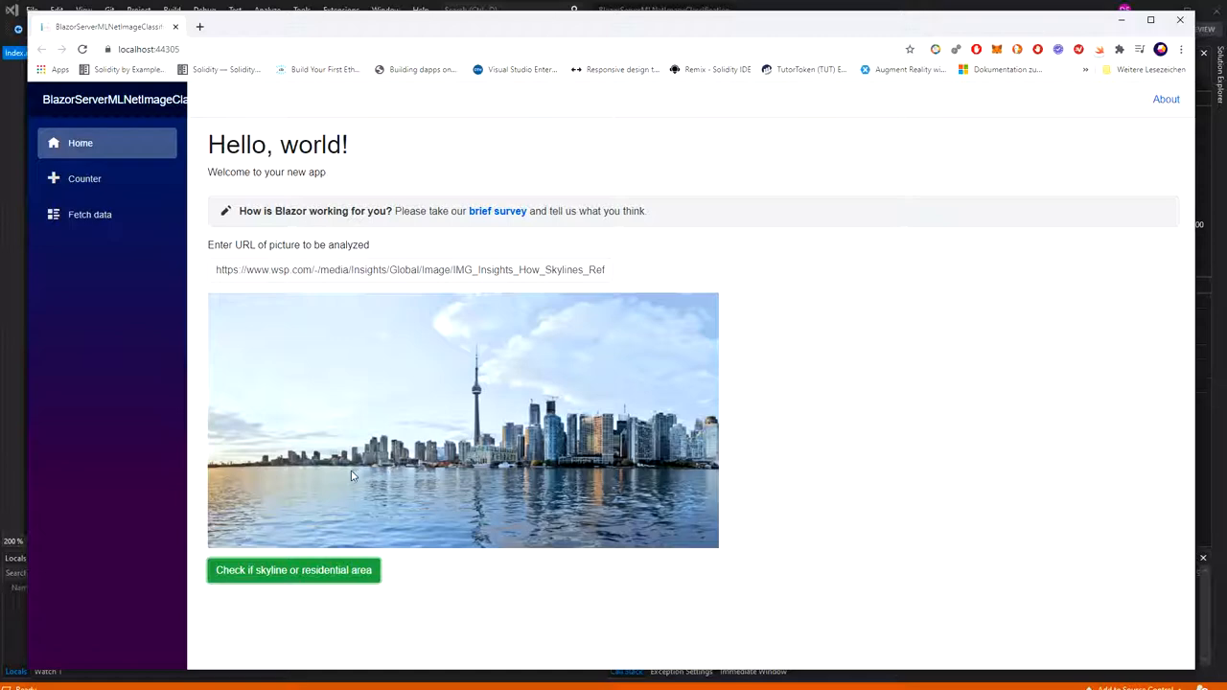
mouse_move(299, 495)
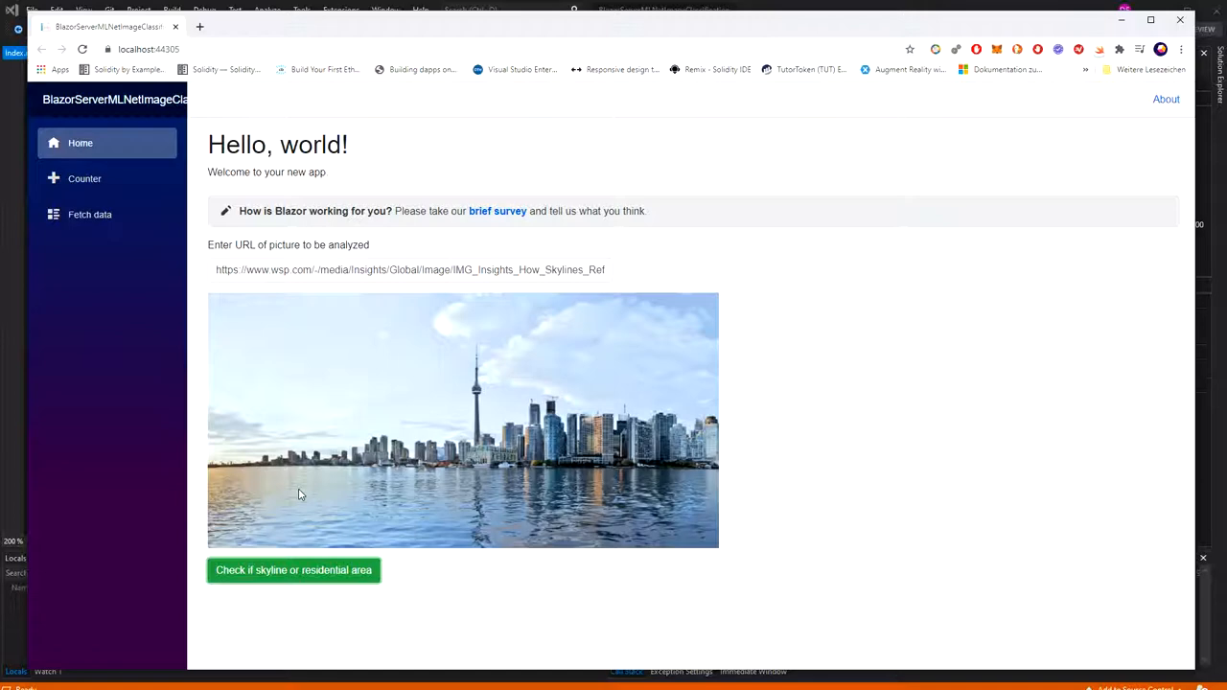
mouse_move(299, 496)
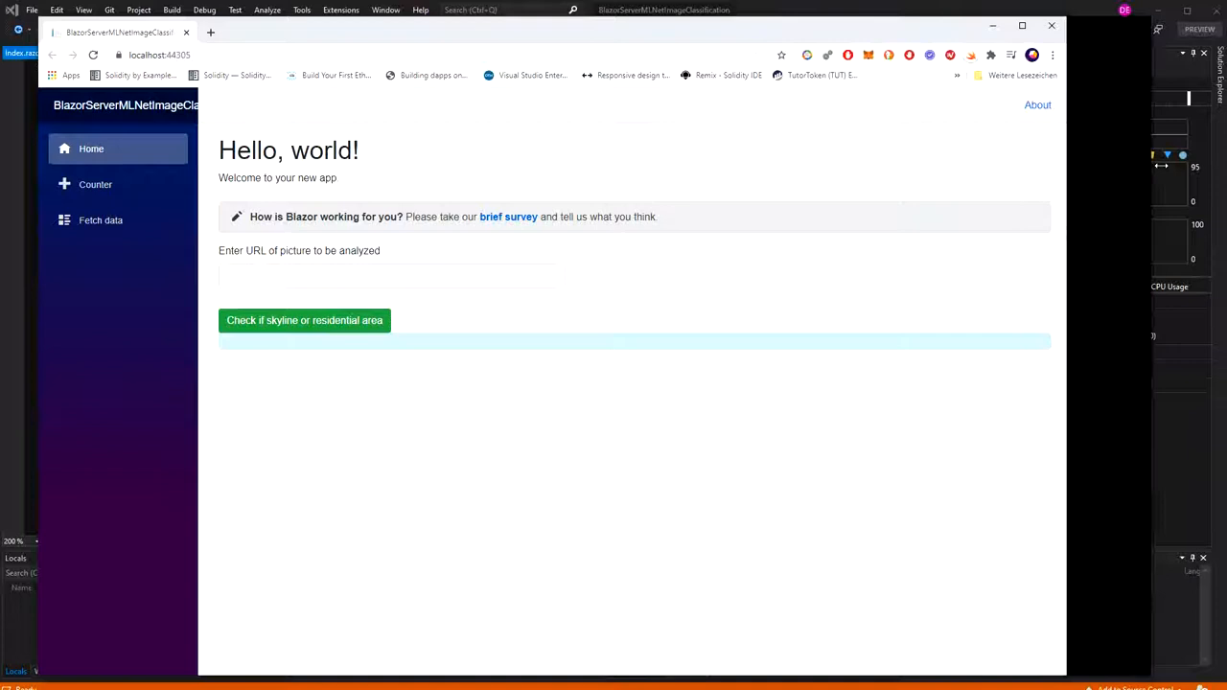
Step: Classify the wsp.com skyline photo URL, yielding Residential 0.0102010975 and Skyline 0.9897989
text(https://www.wsp.com/-/media/Insights/Global/Image/IMG_Insights_How_Skylines_Ref)
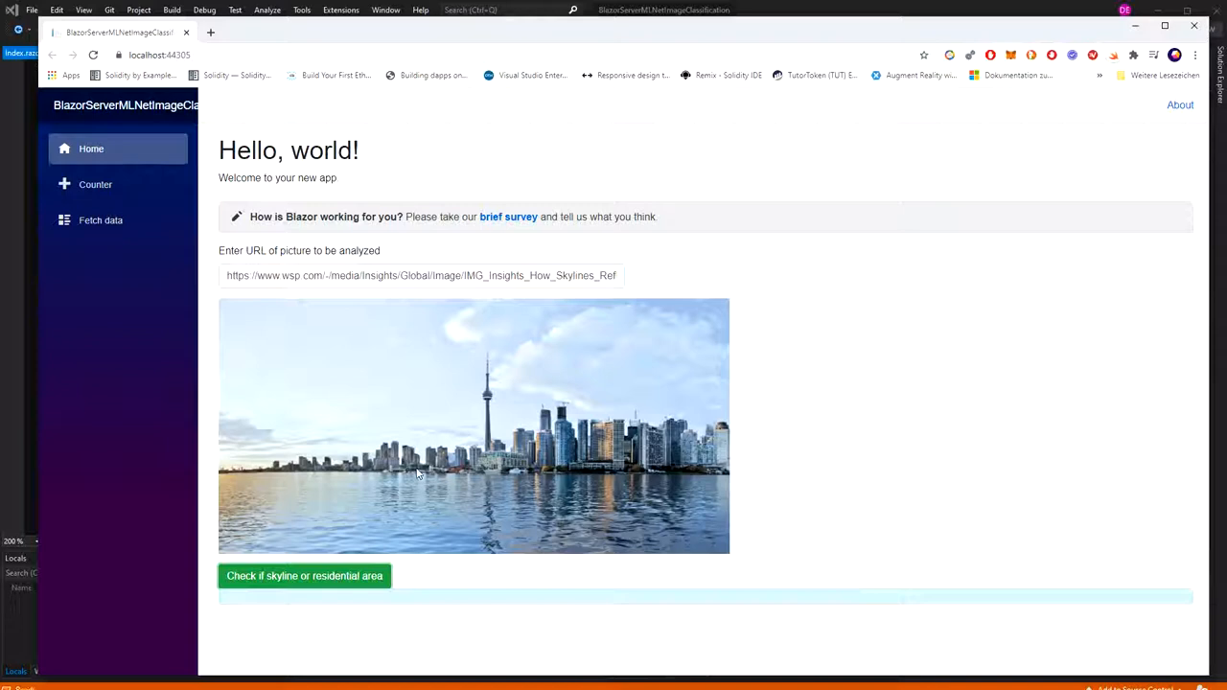
click(305, 576)
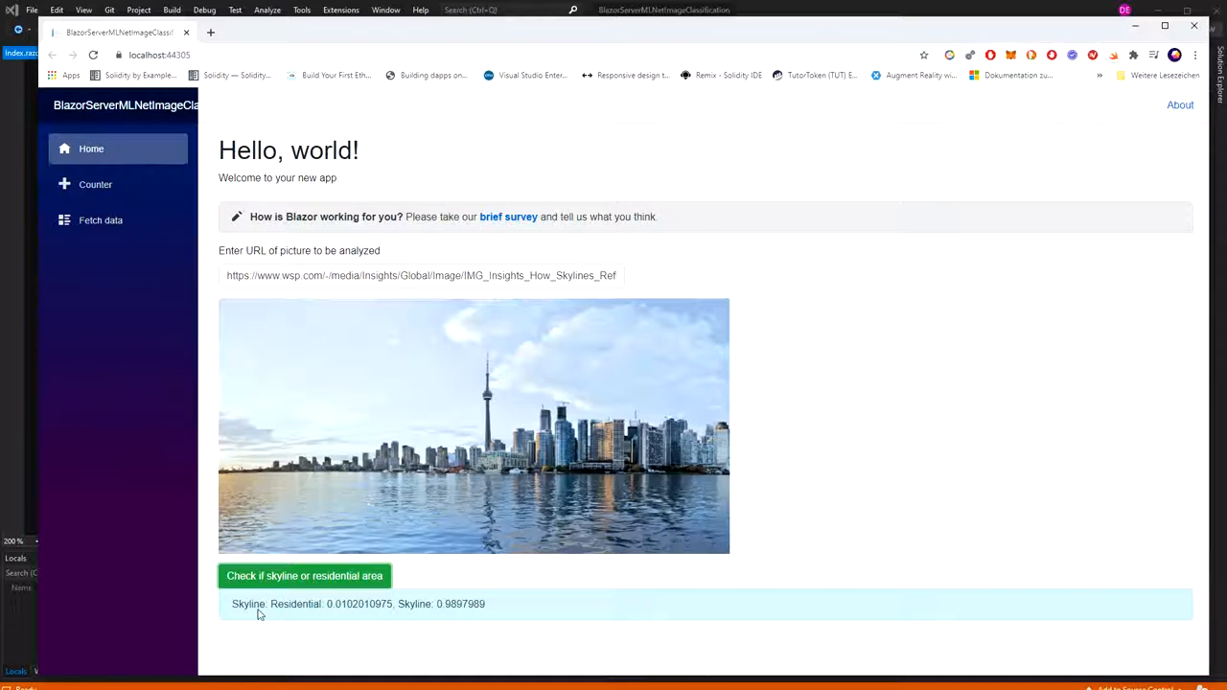
drag(271, 604, 391, 604)
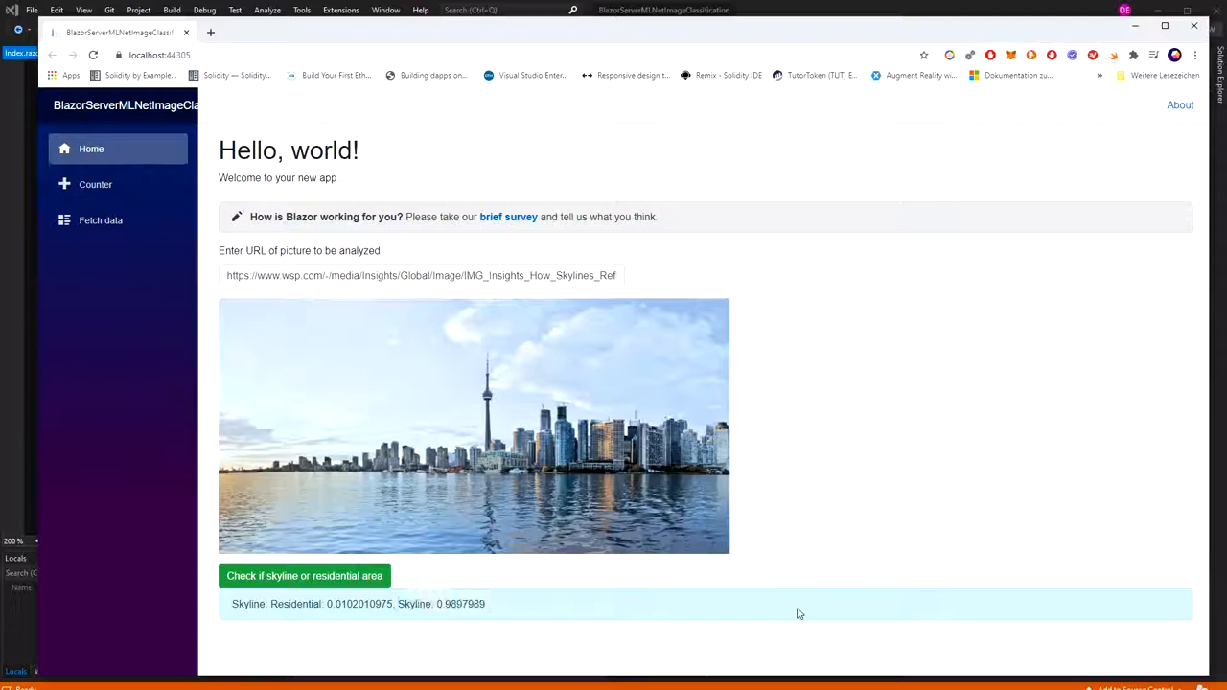
triple_click(422, 276)
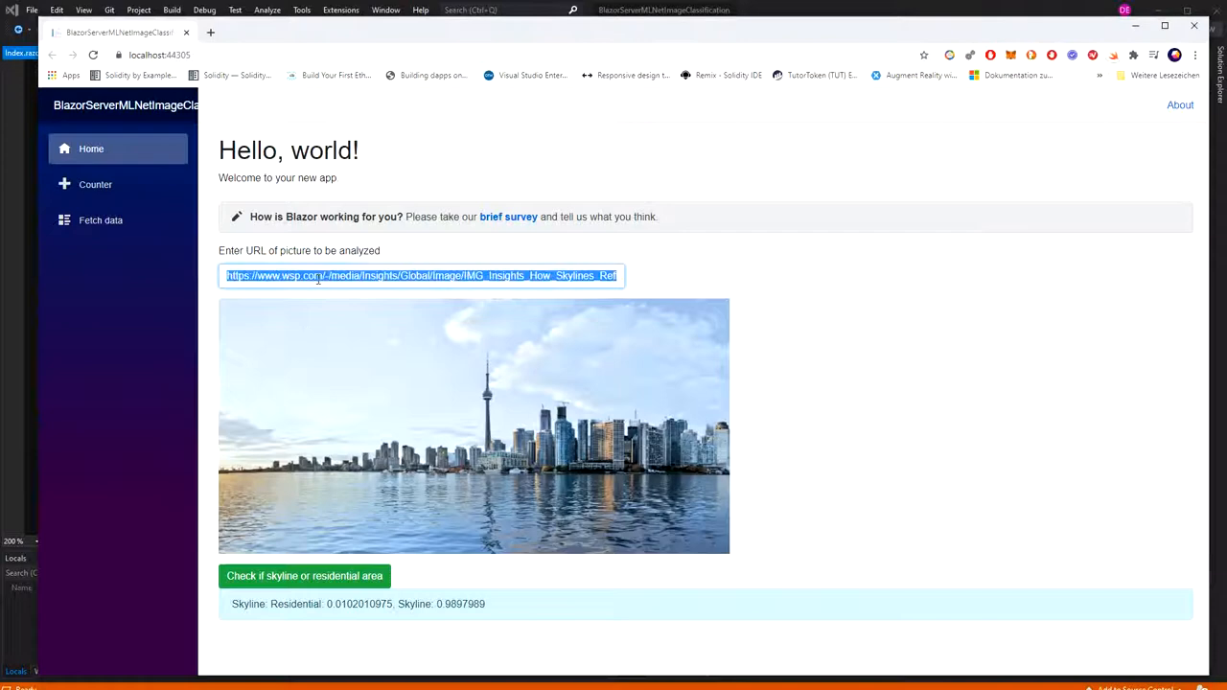
click(305, 575)
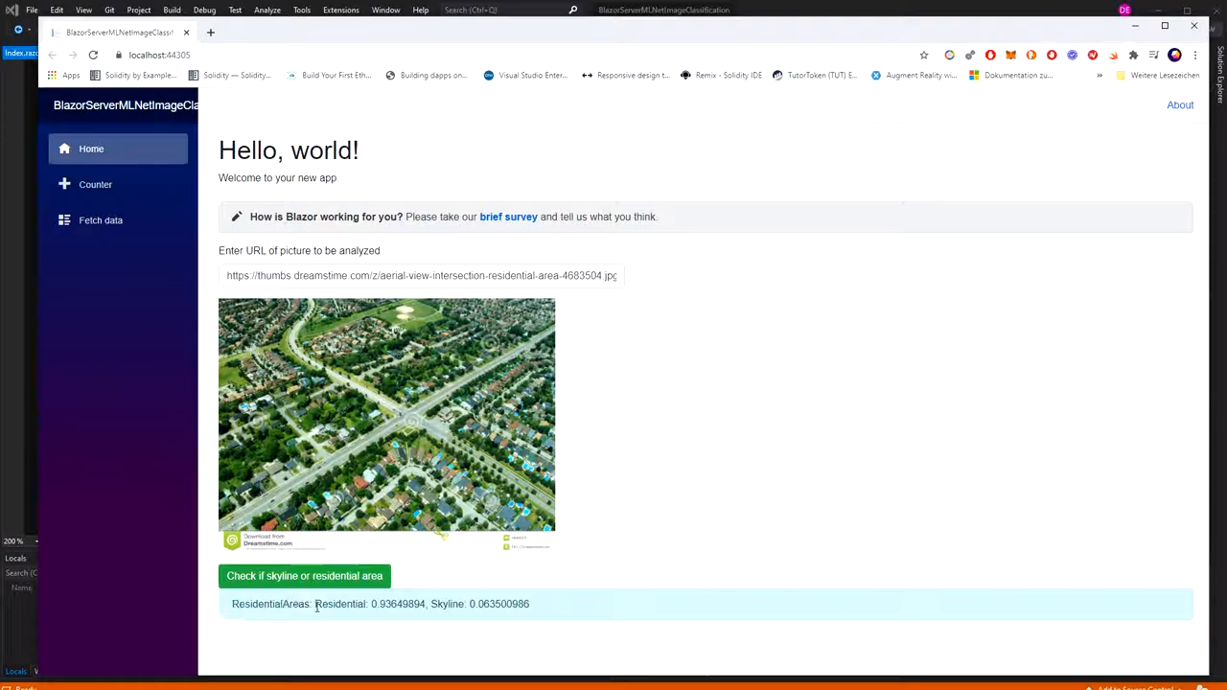
drag(433, 604, 533, 604)
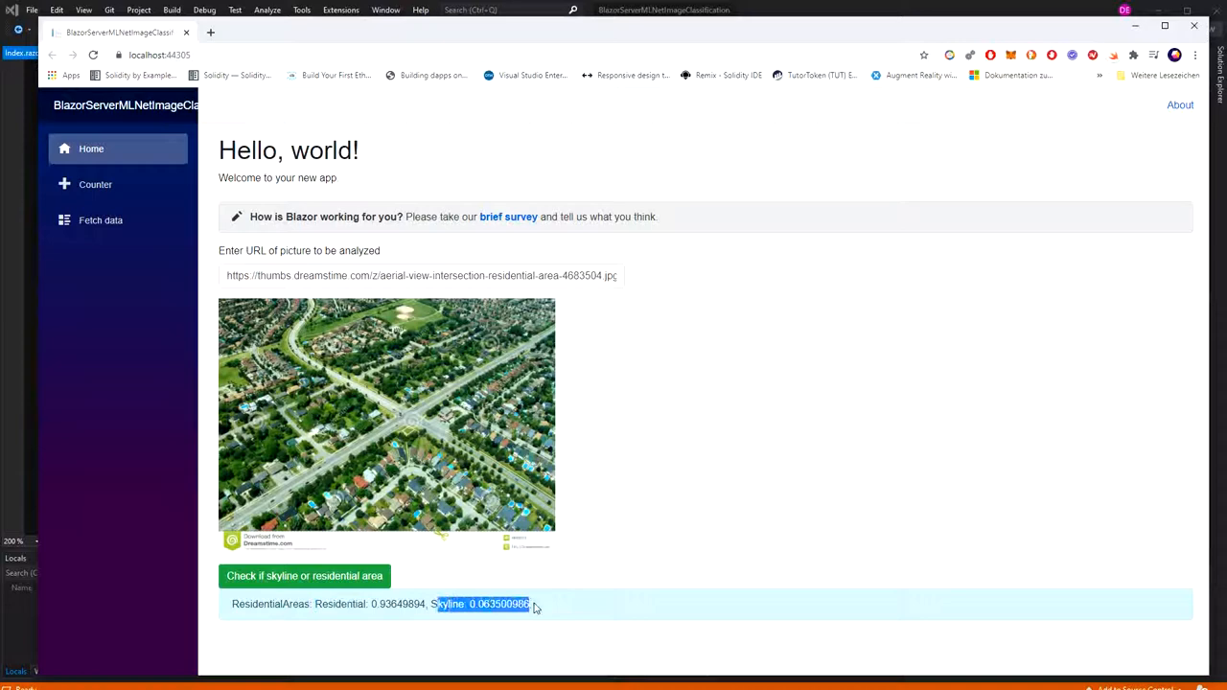